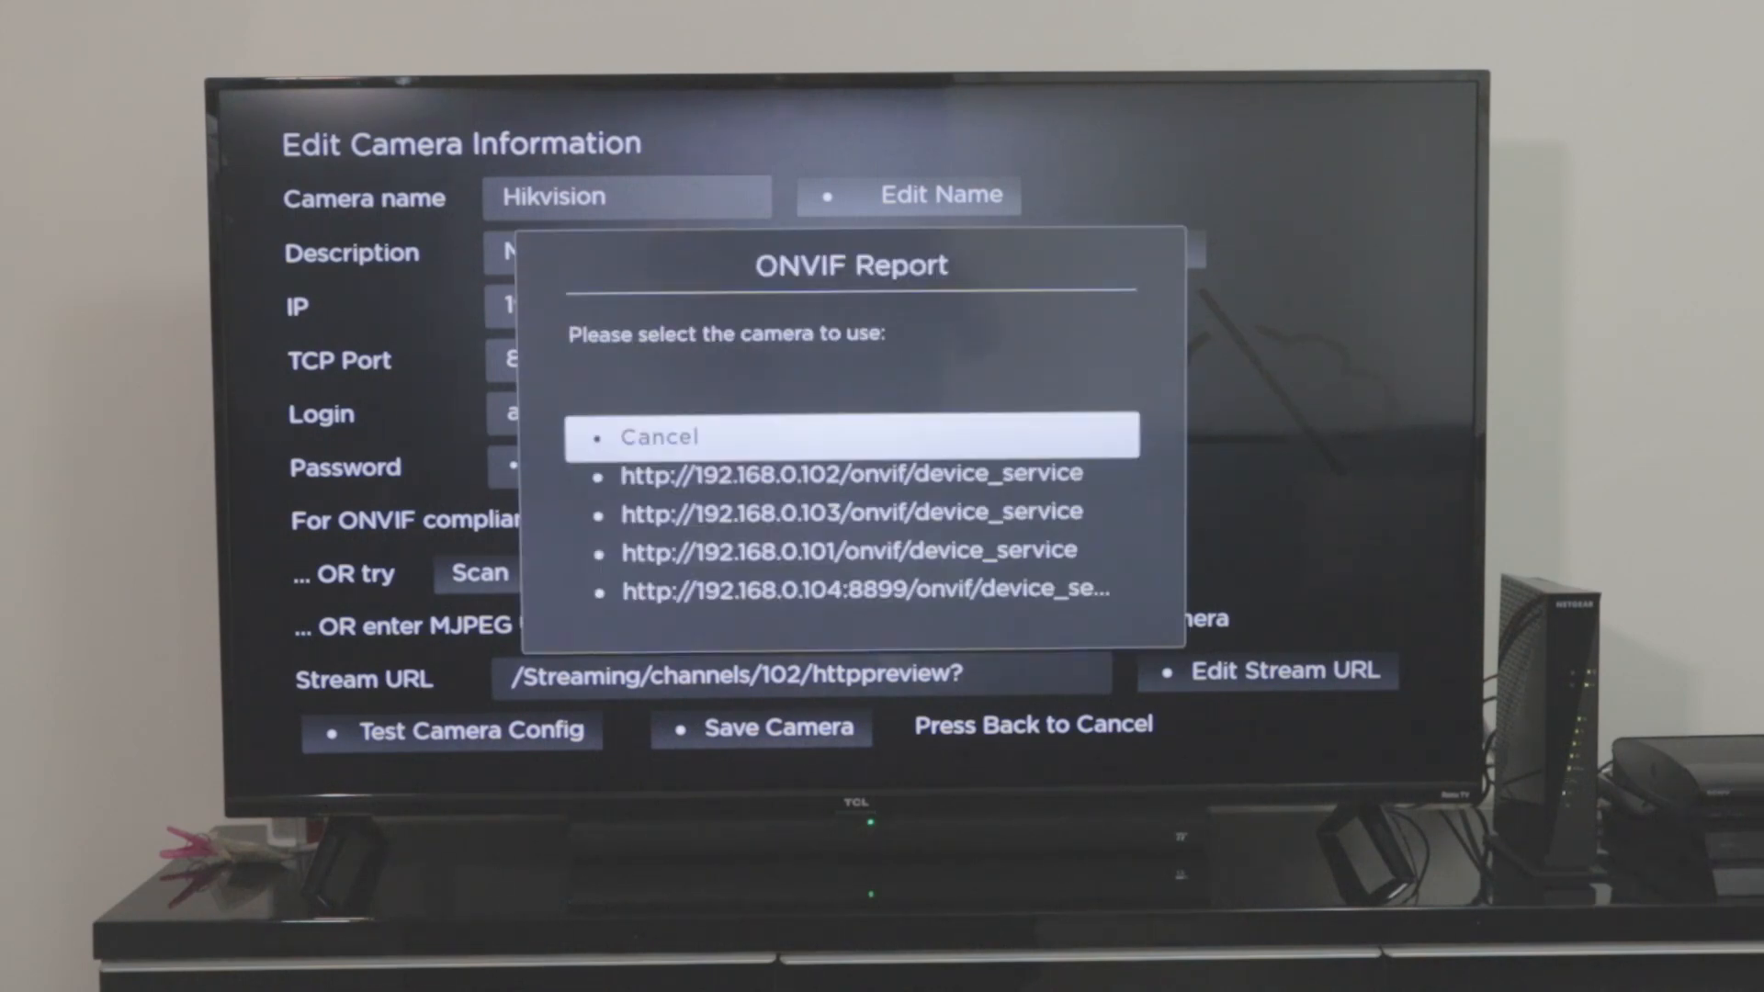
- Cancel the ONVIF Report camera list to return to Edit Camera Information
key(down)
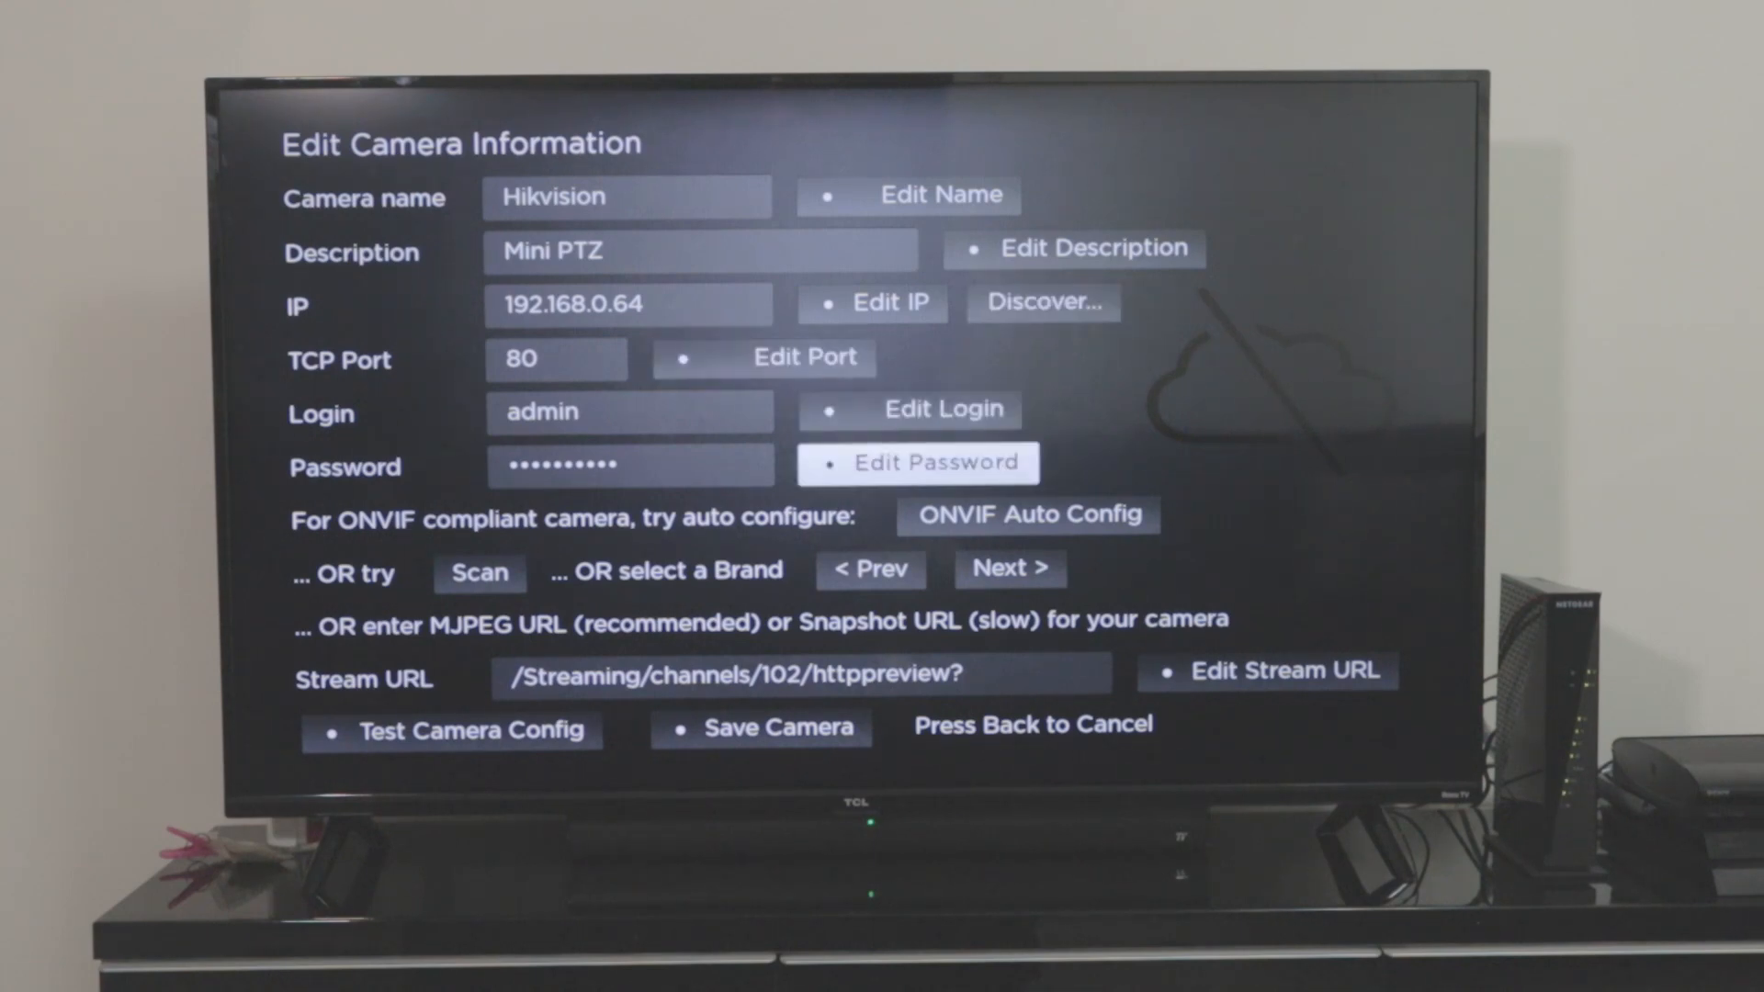
click(1028, 514)
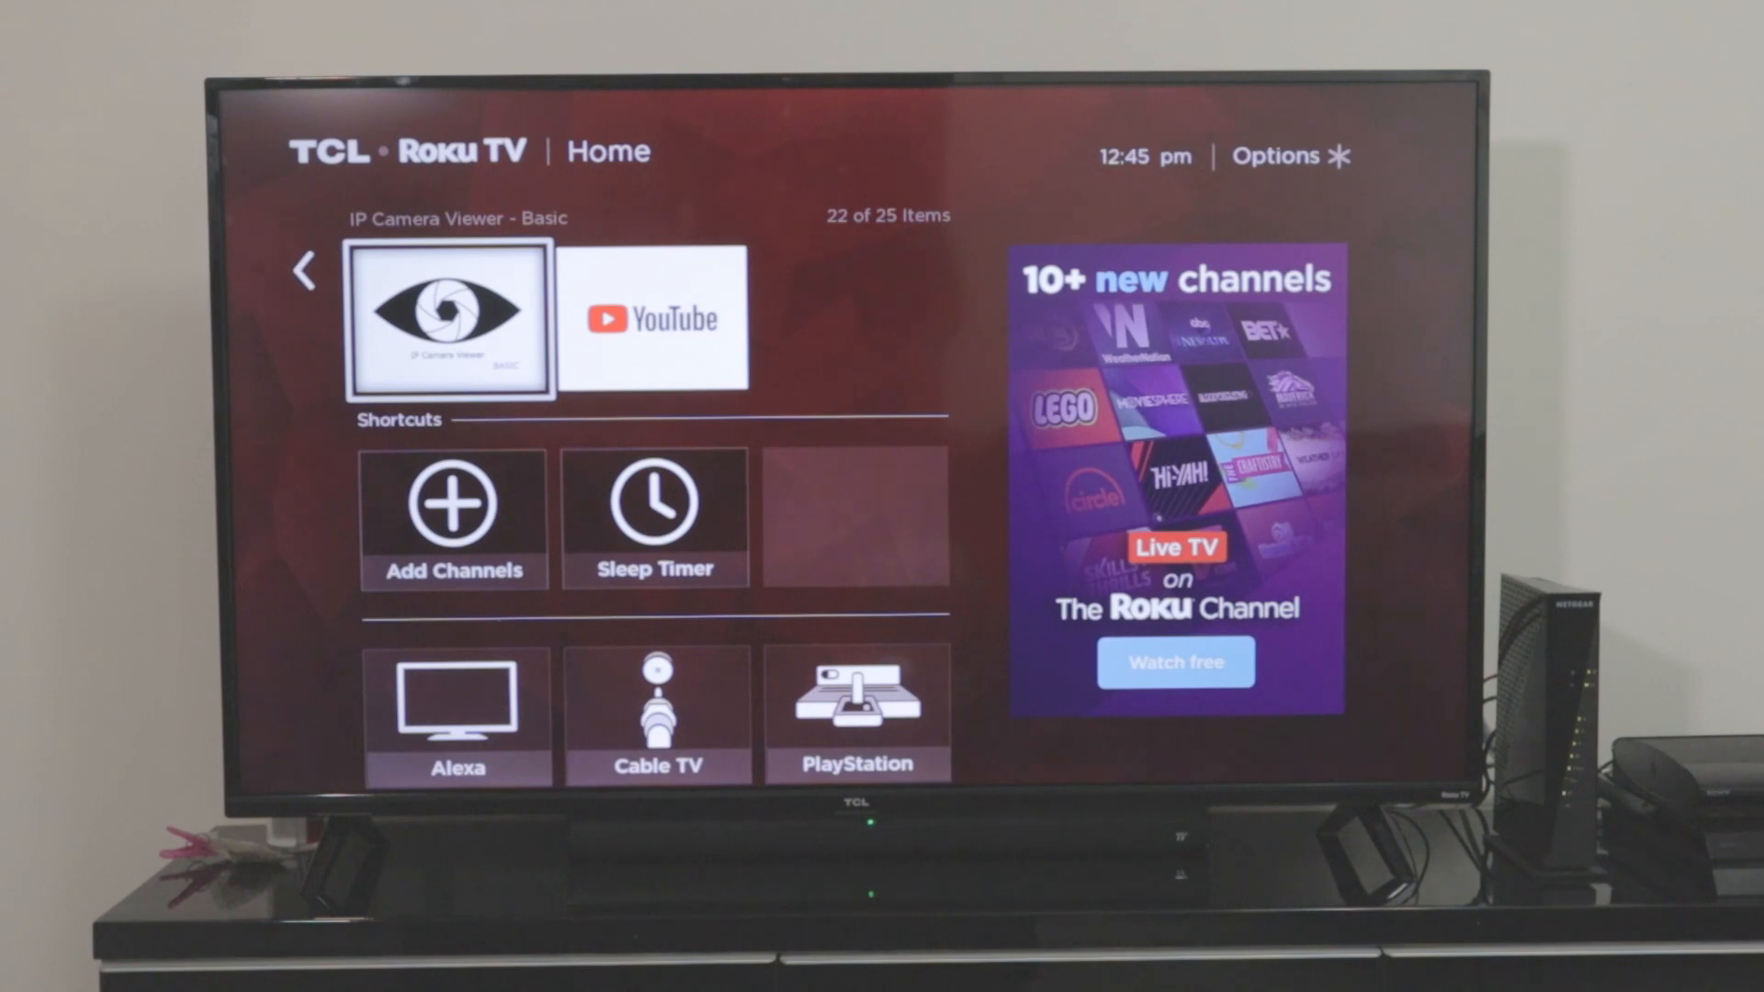
- Launch the IP Camera Viewer - Basic channel from Roku Home
click(448, 316)
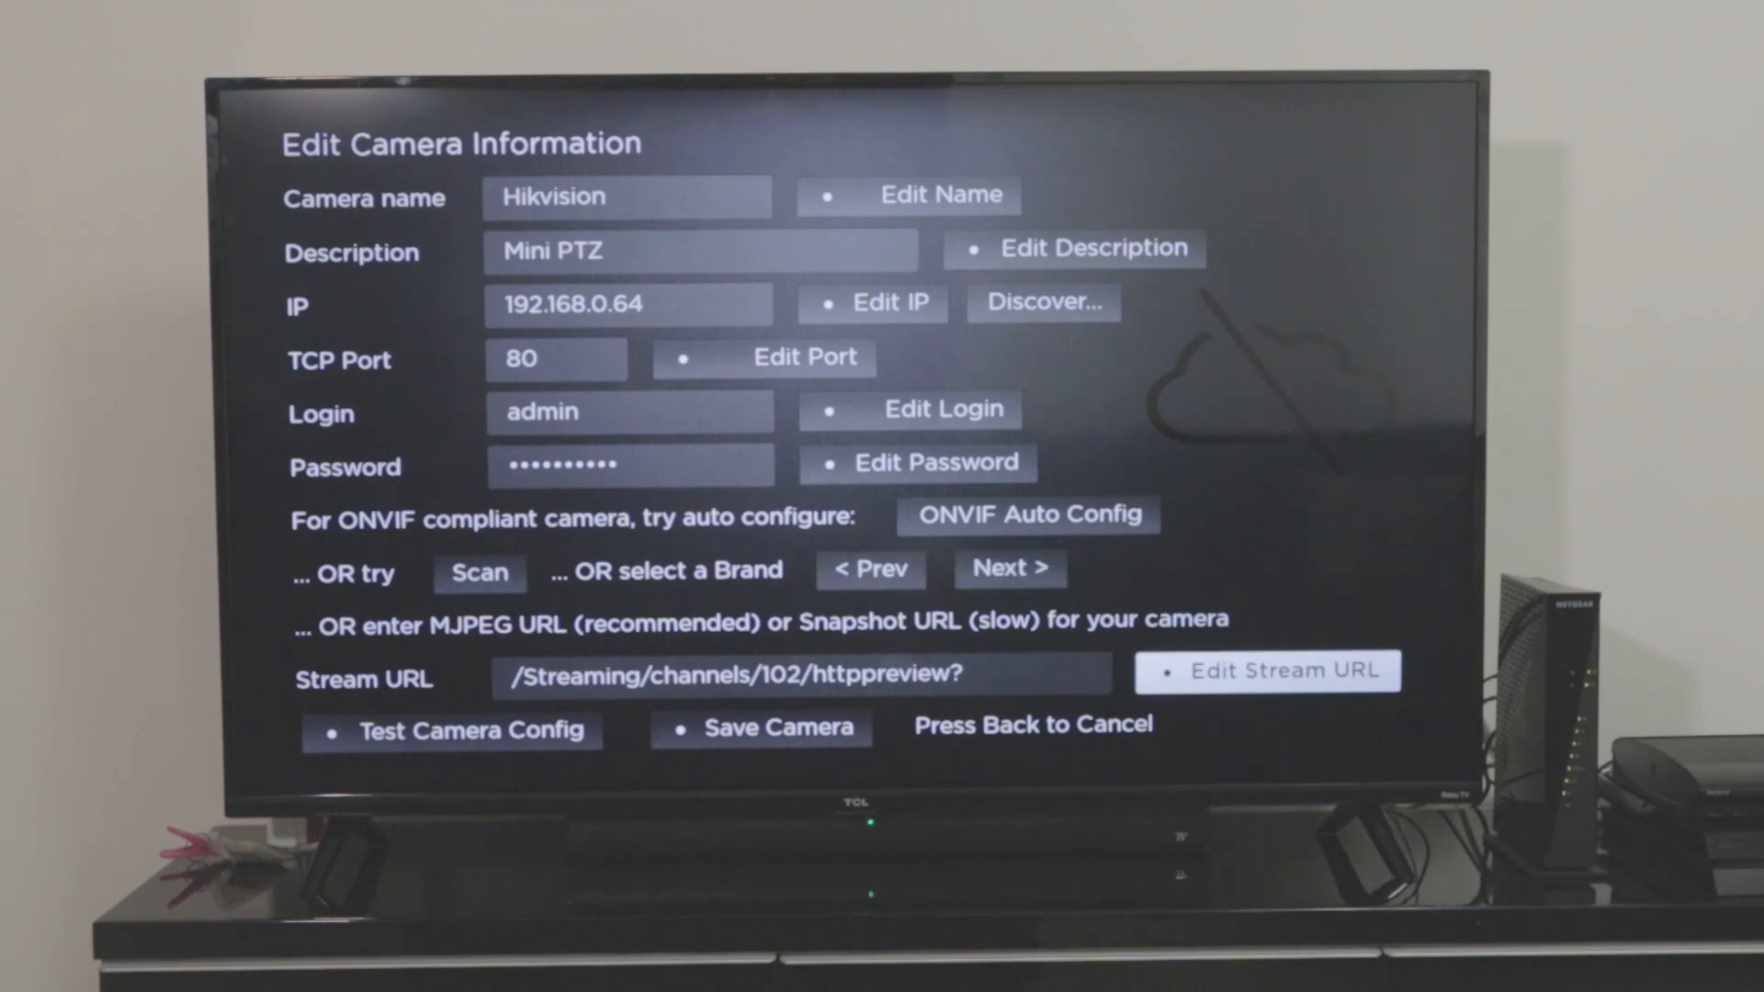
- Scan the Hikvision camera for a working MJPEG stream URL
click(1281, 670)
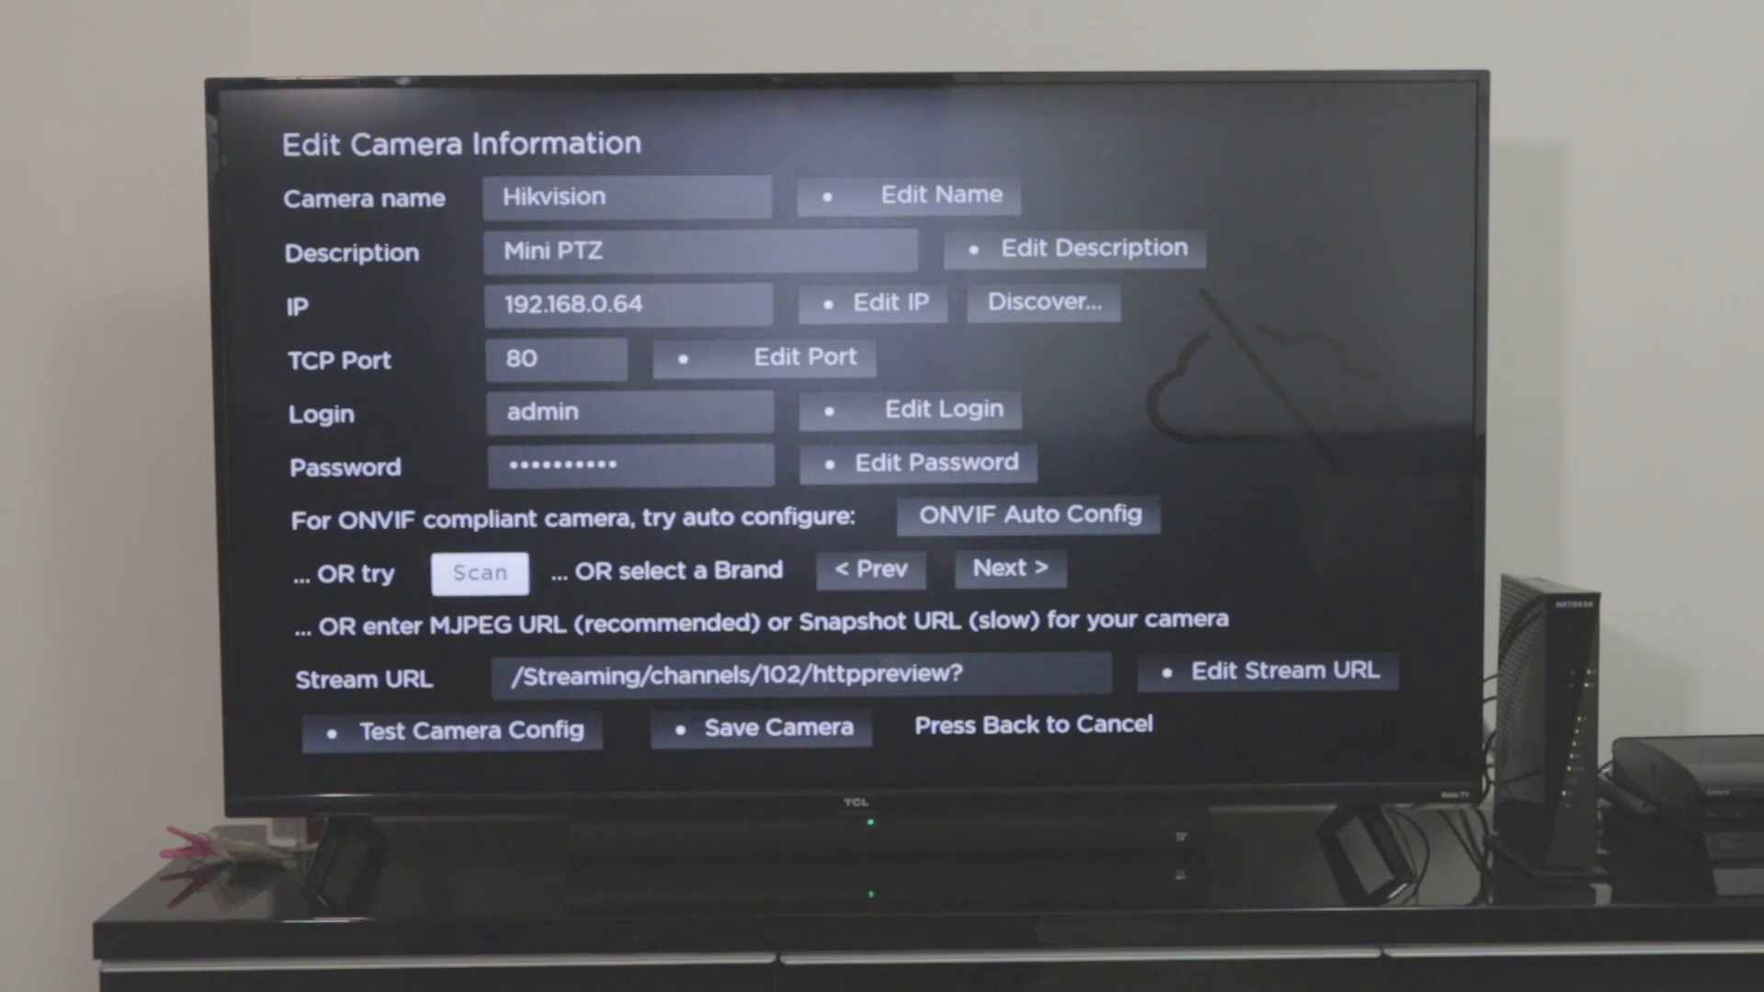
click(479, 573)
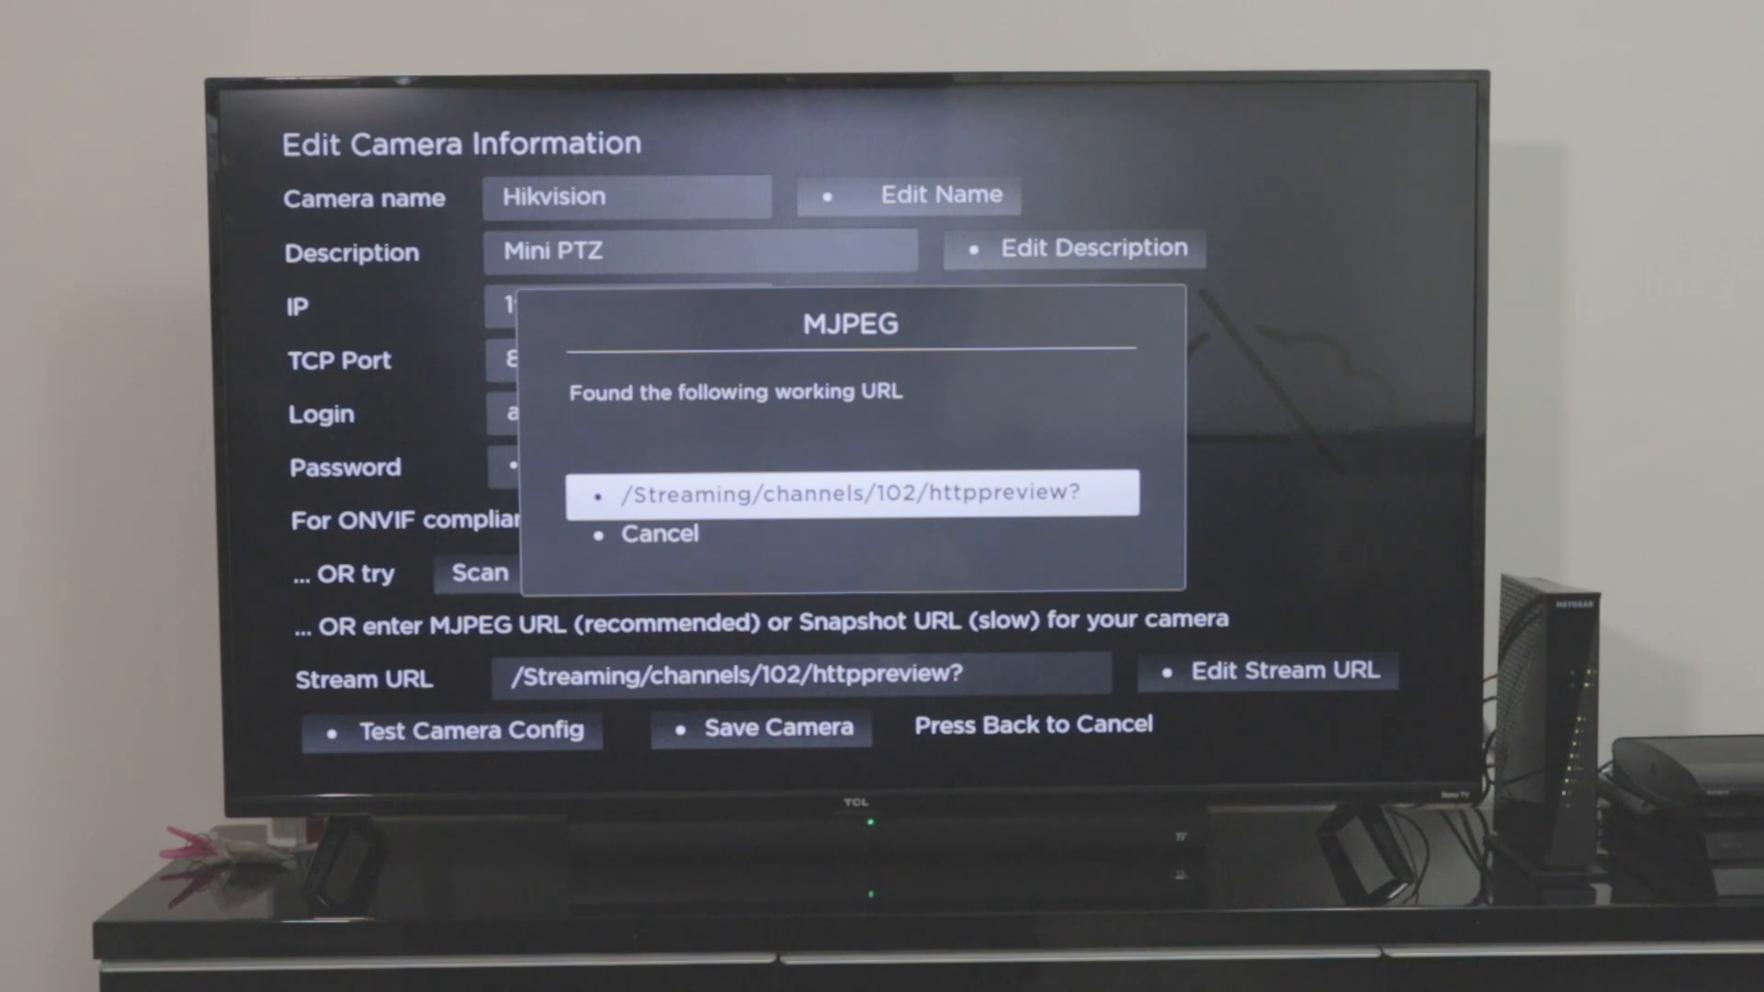
- Use the scanned /Streaming/channels/102/httppreview? URL and run Test Camera Config
click(859, 492)
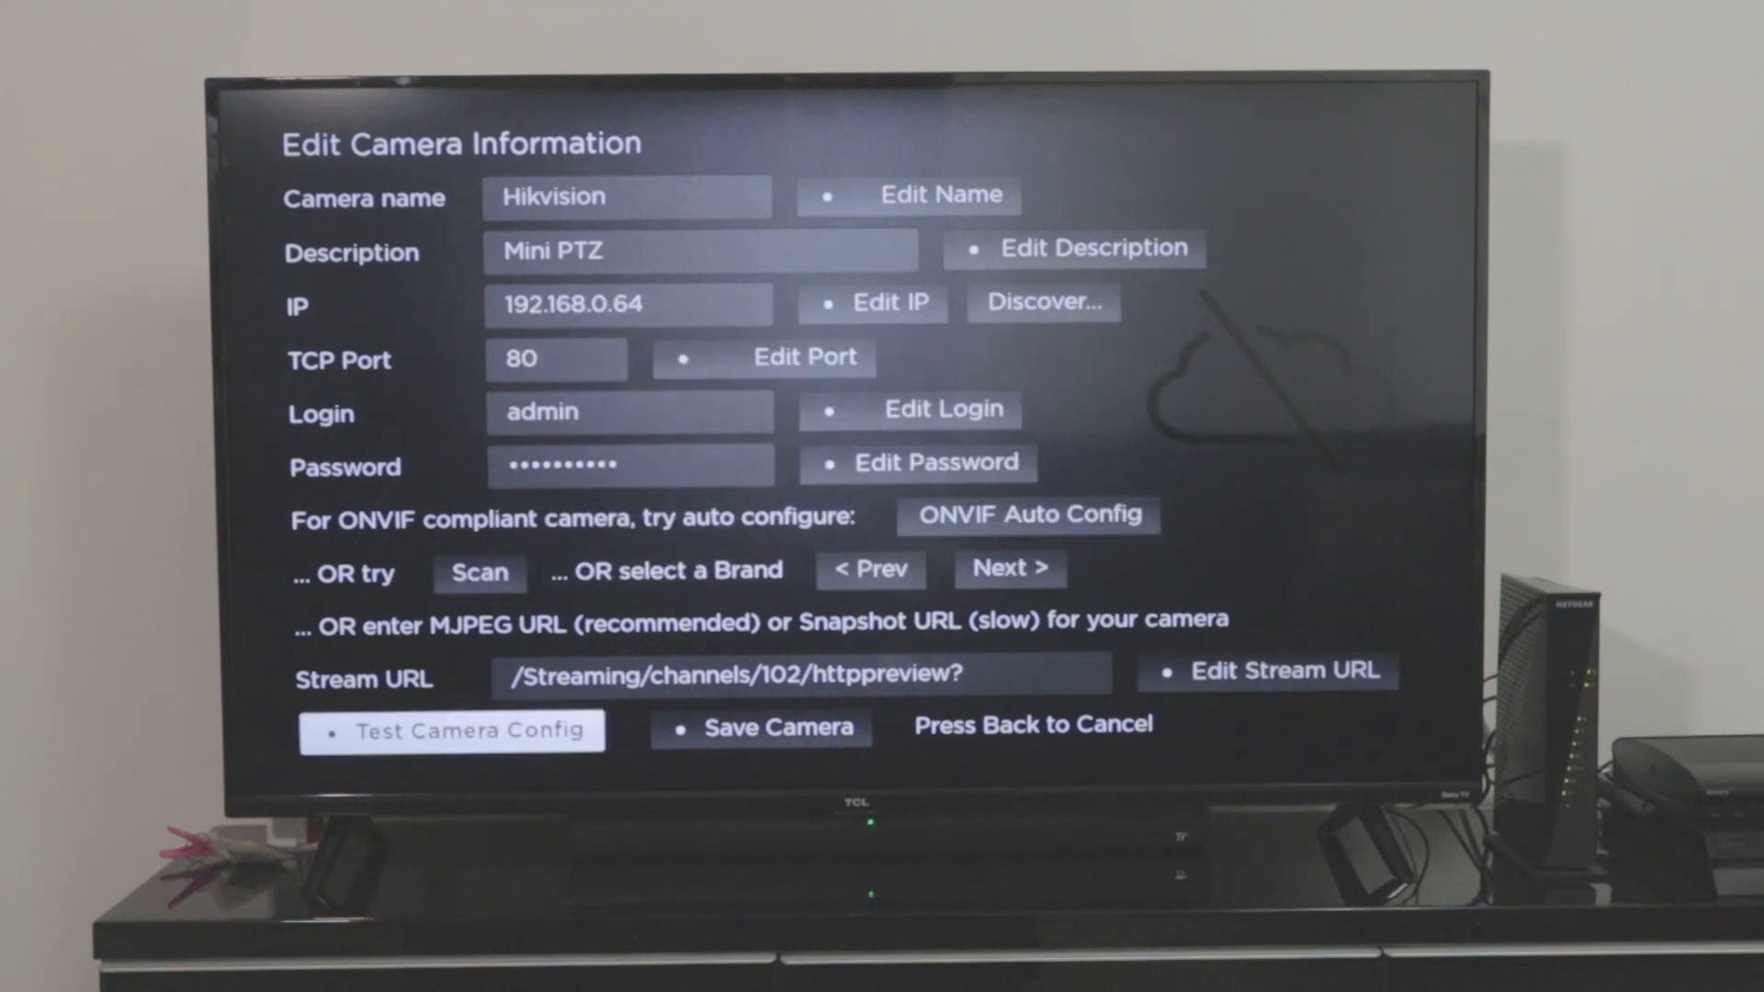
click(451, 730)
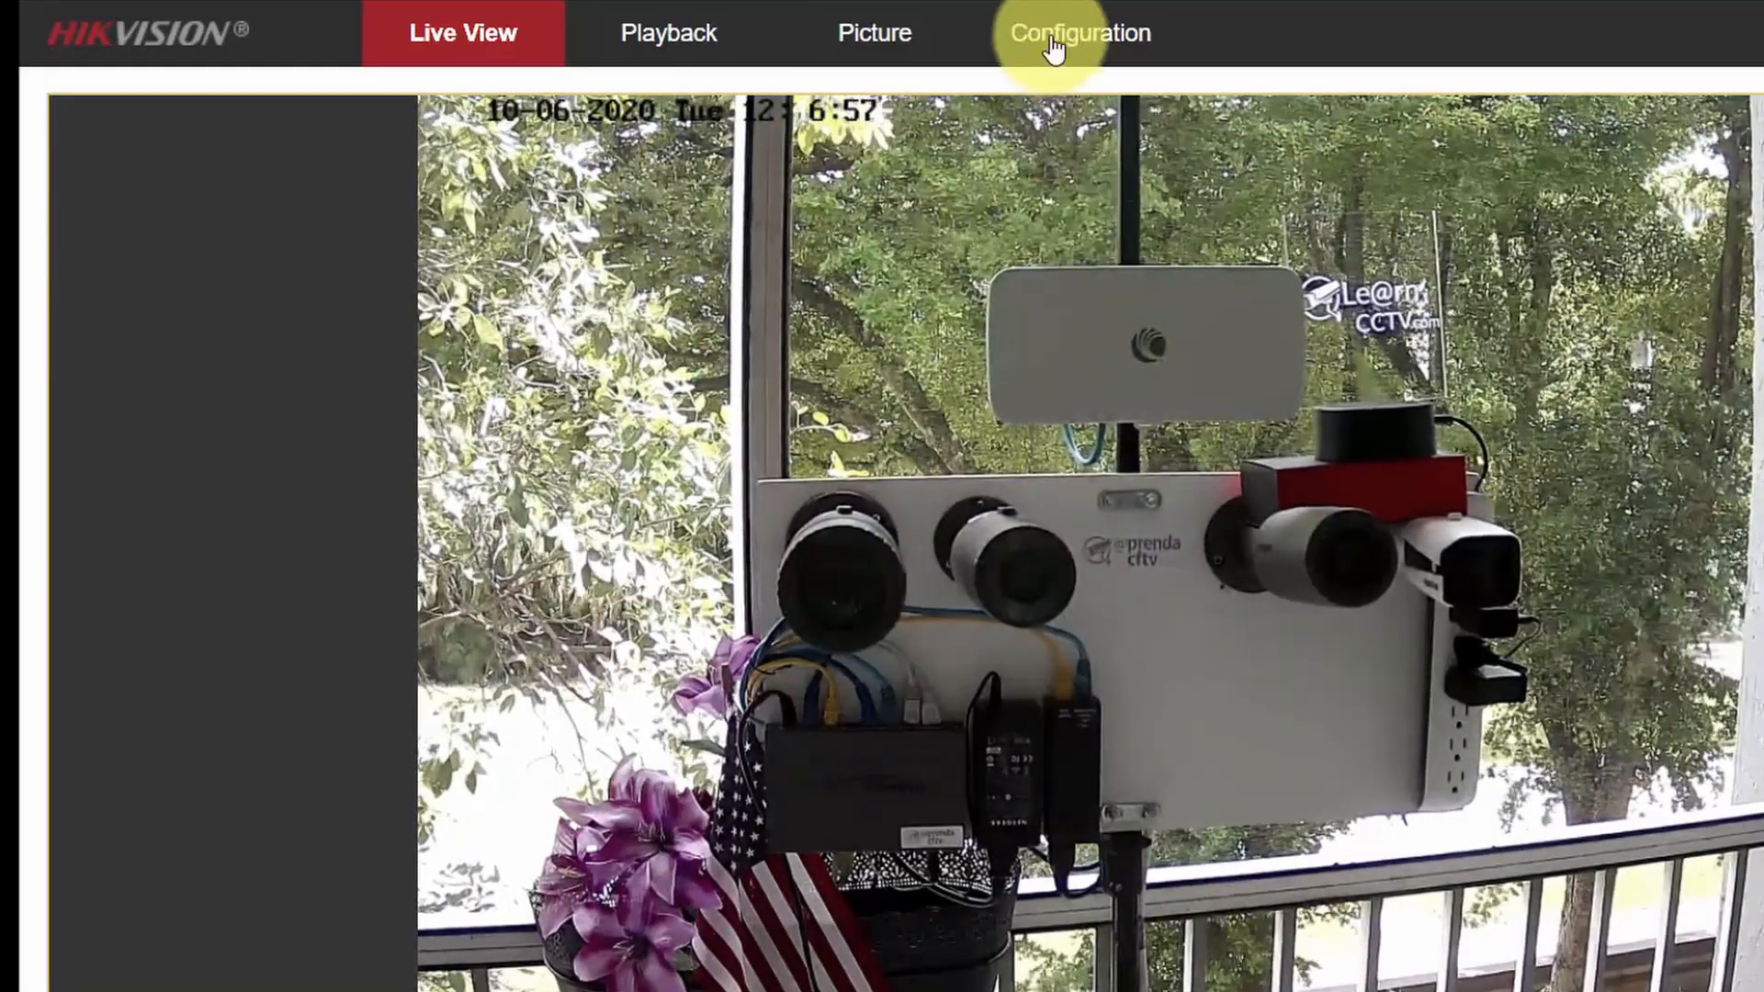
- Open Configuration > Network > Advanced Settings on the Hikvision web interface
click(1080, 34)
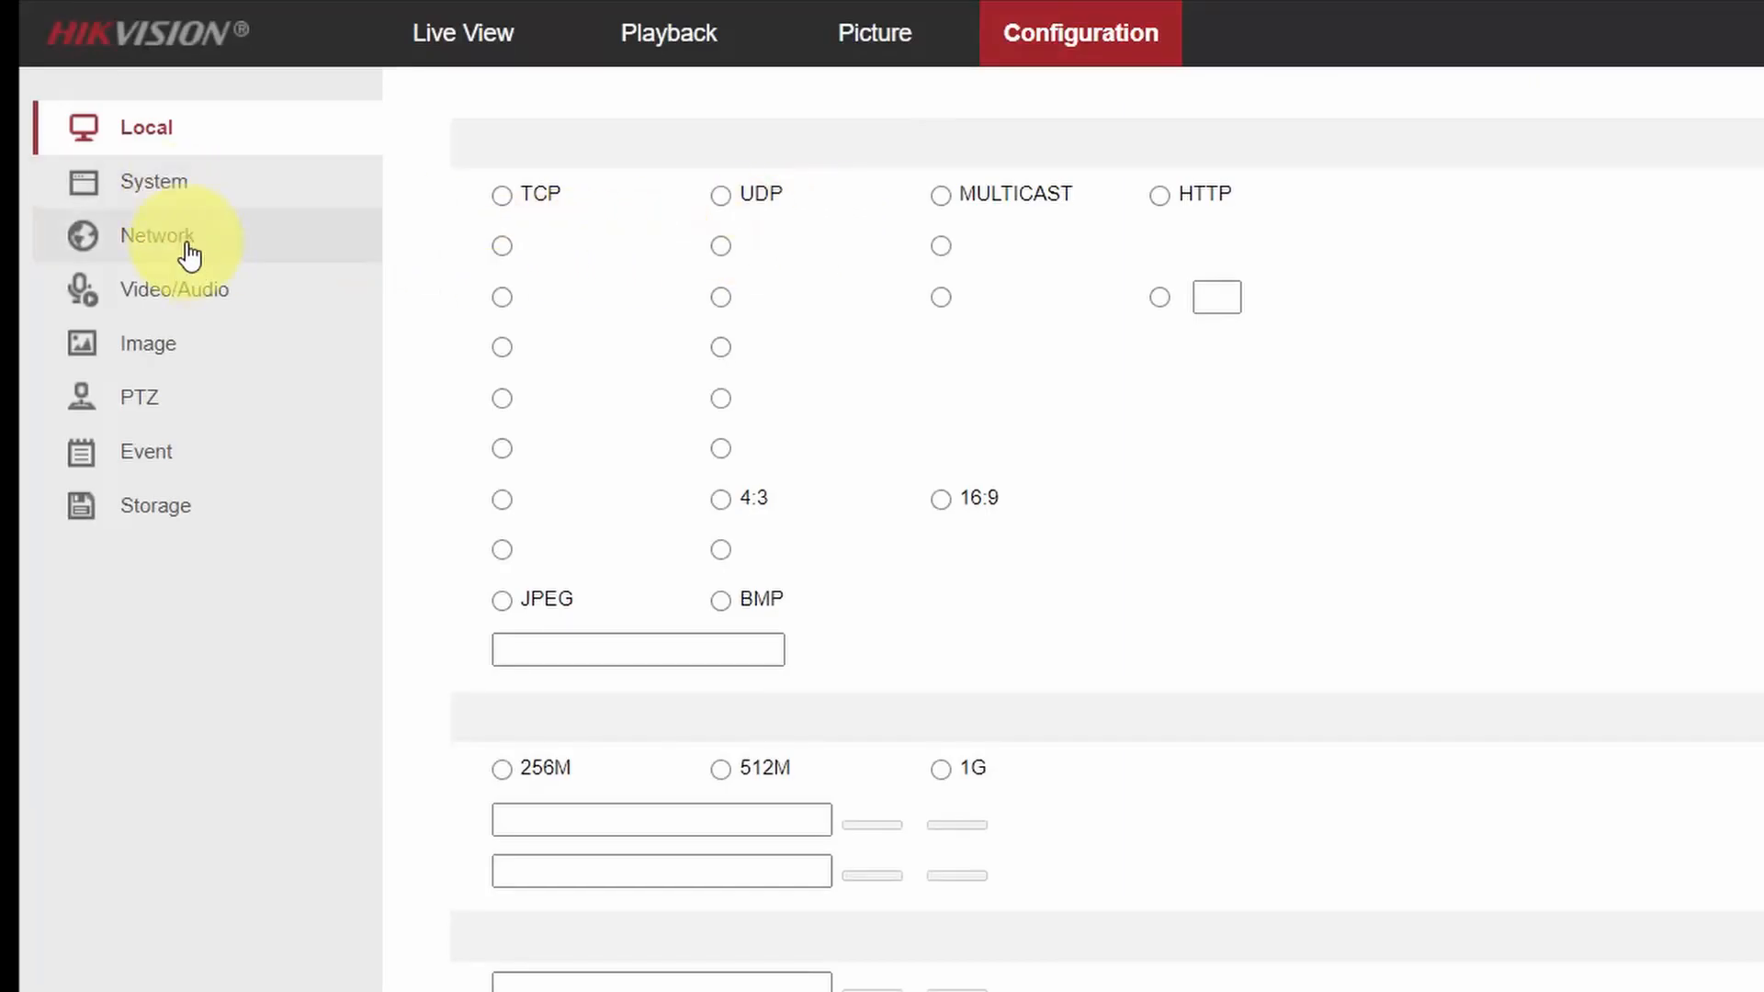
click(158, 235)
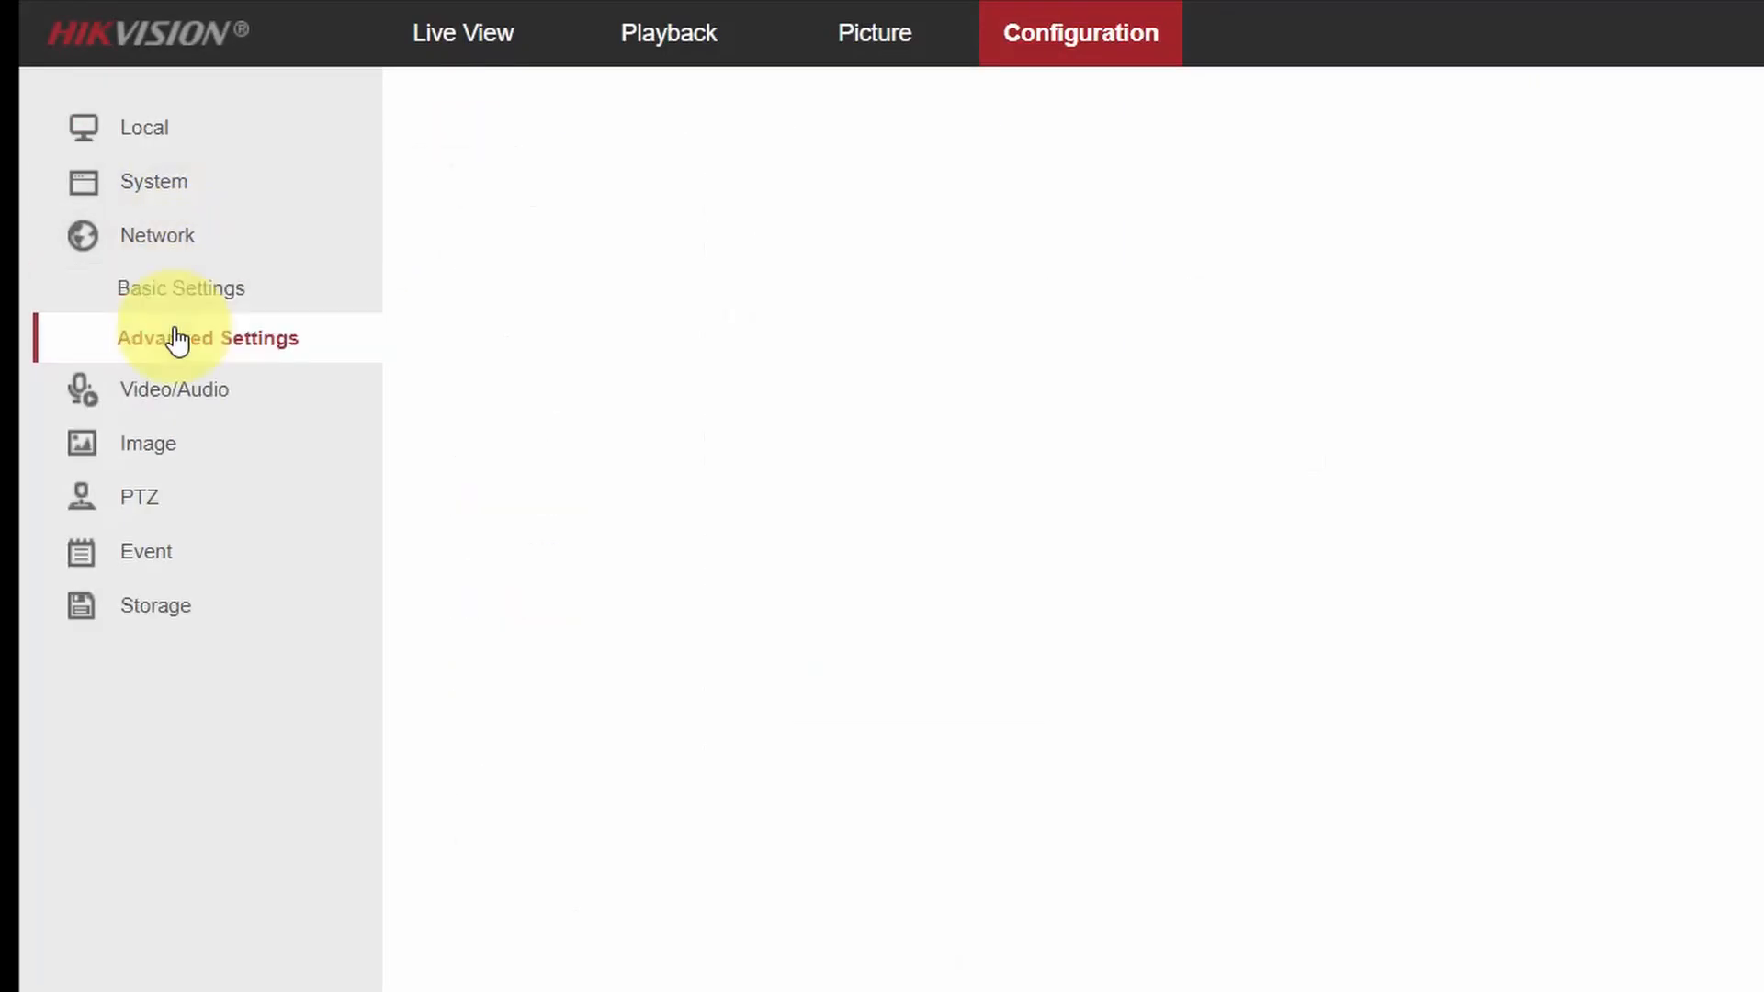
click(207, 338)
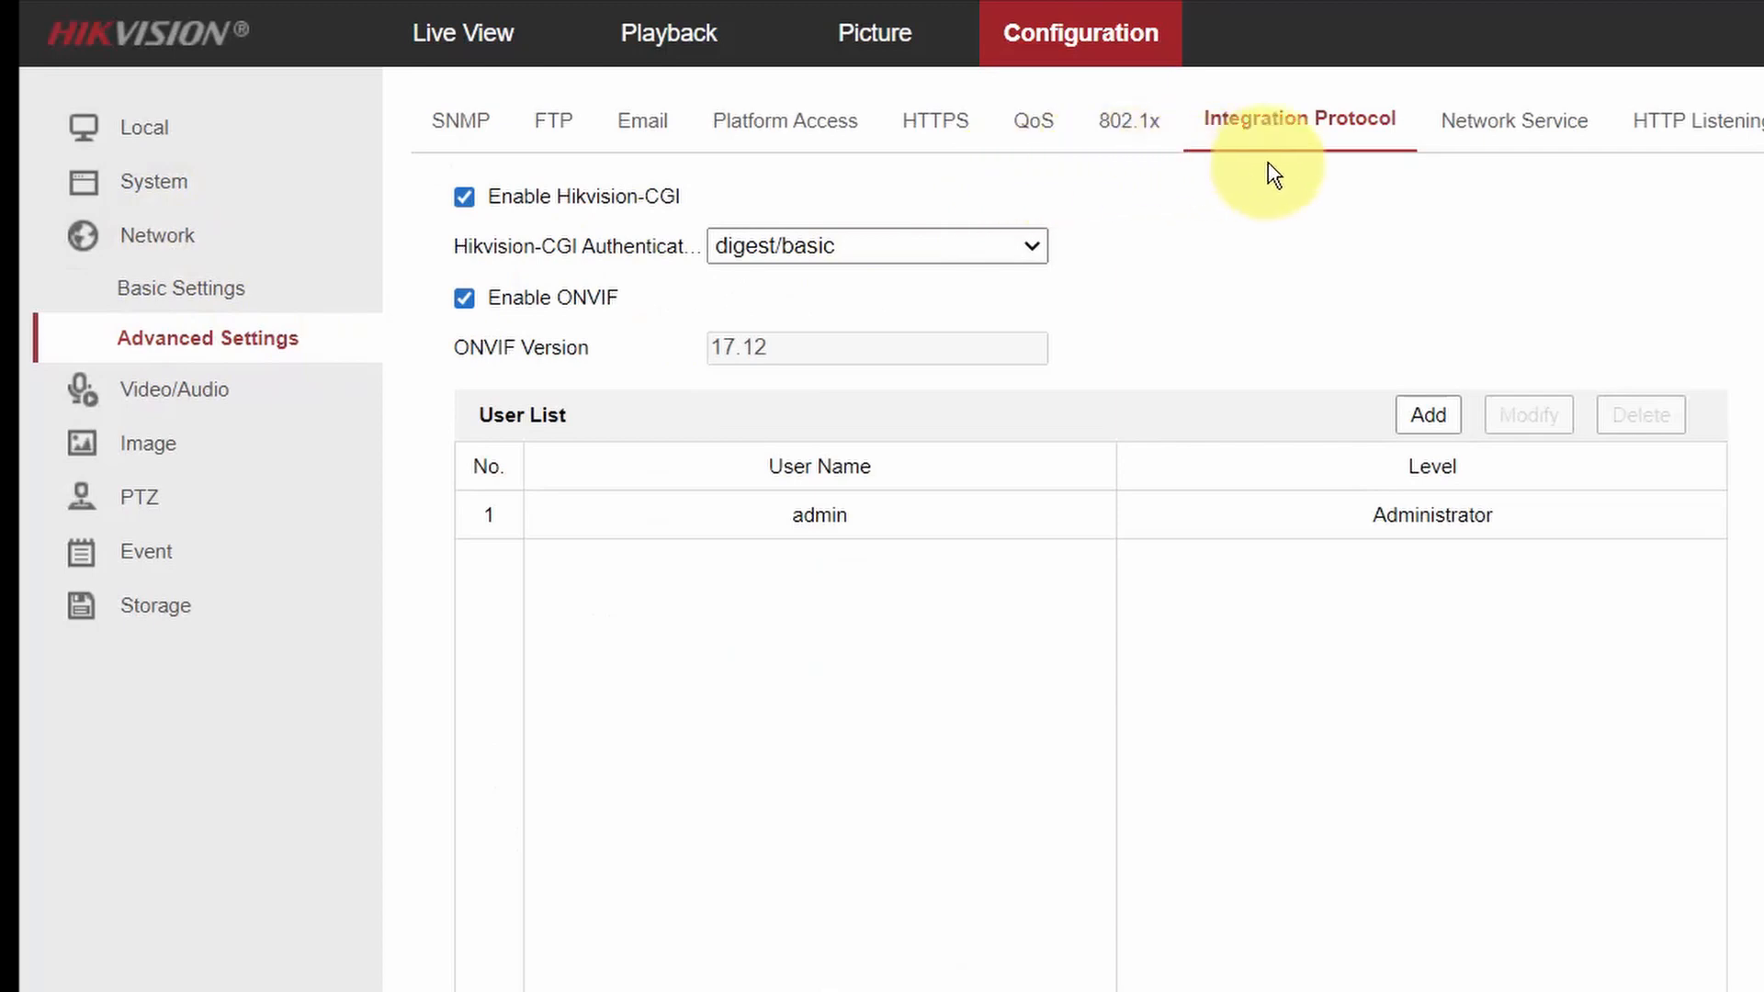
mouse_move(1218, 188)
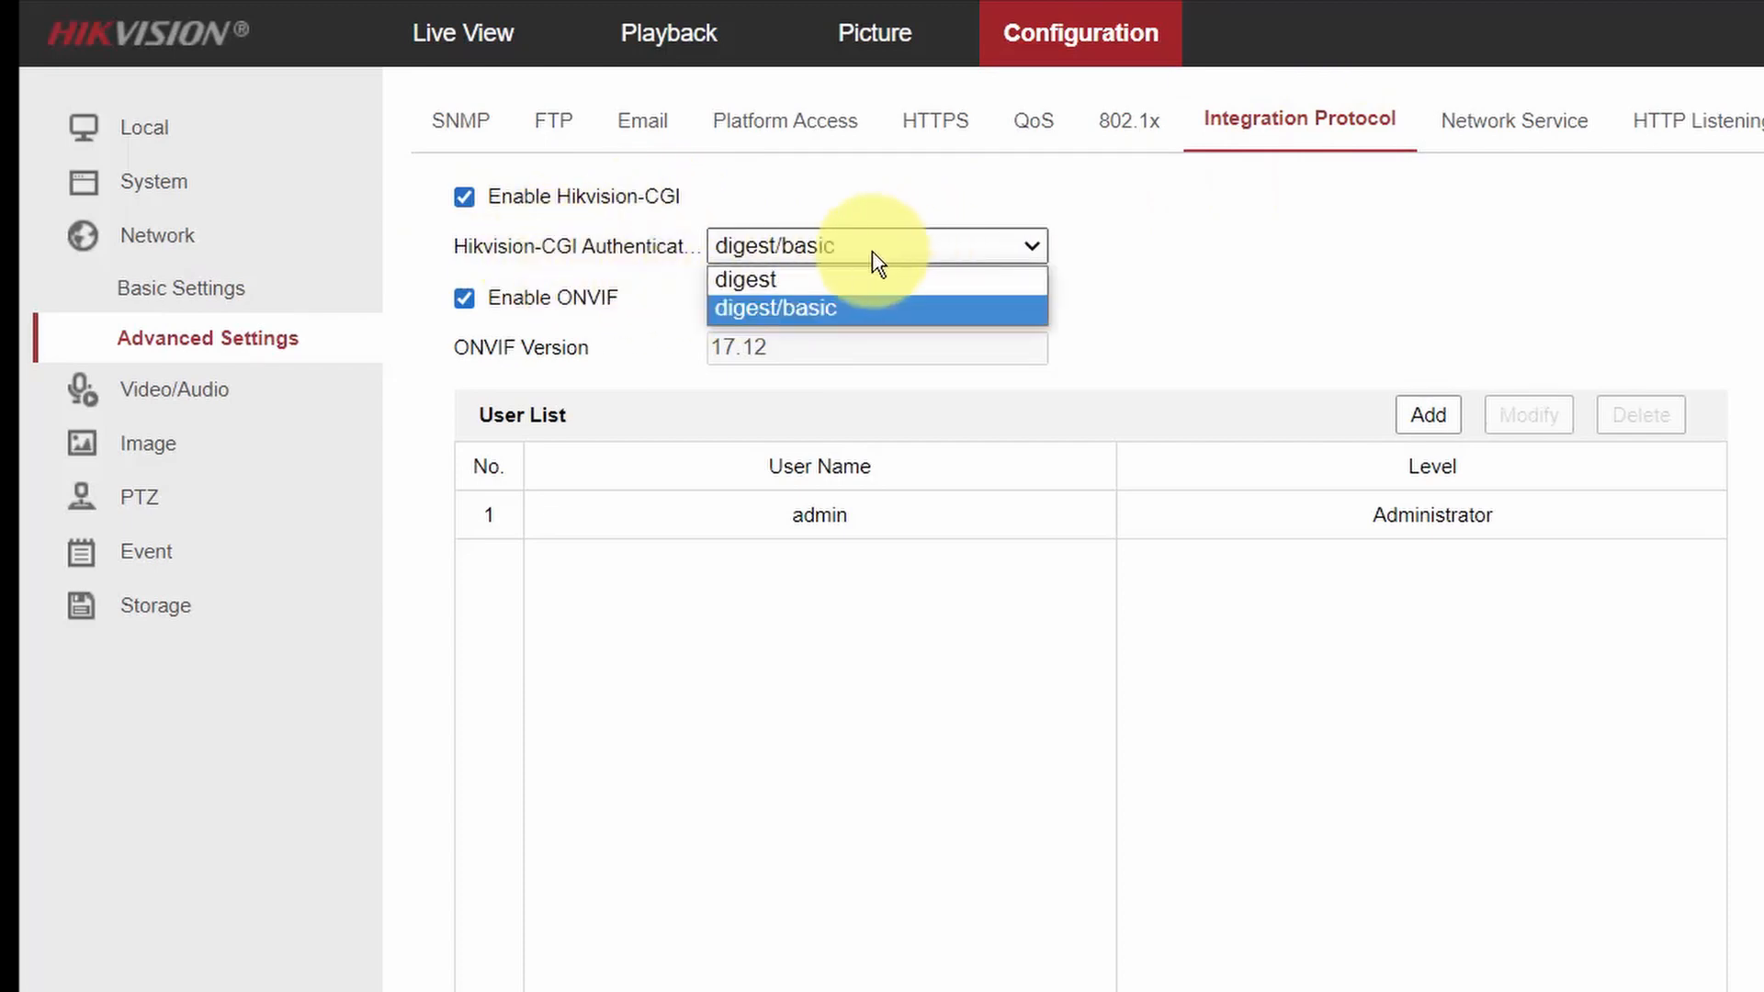
- Keep Hikvision-CGI authentication at digest/basic with ONVIF enabled
click(775, 308)
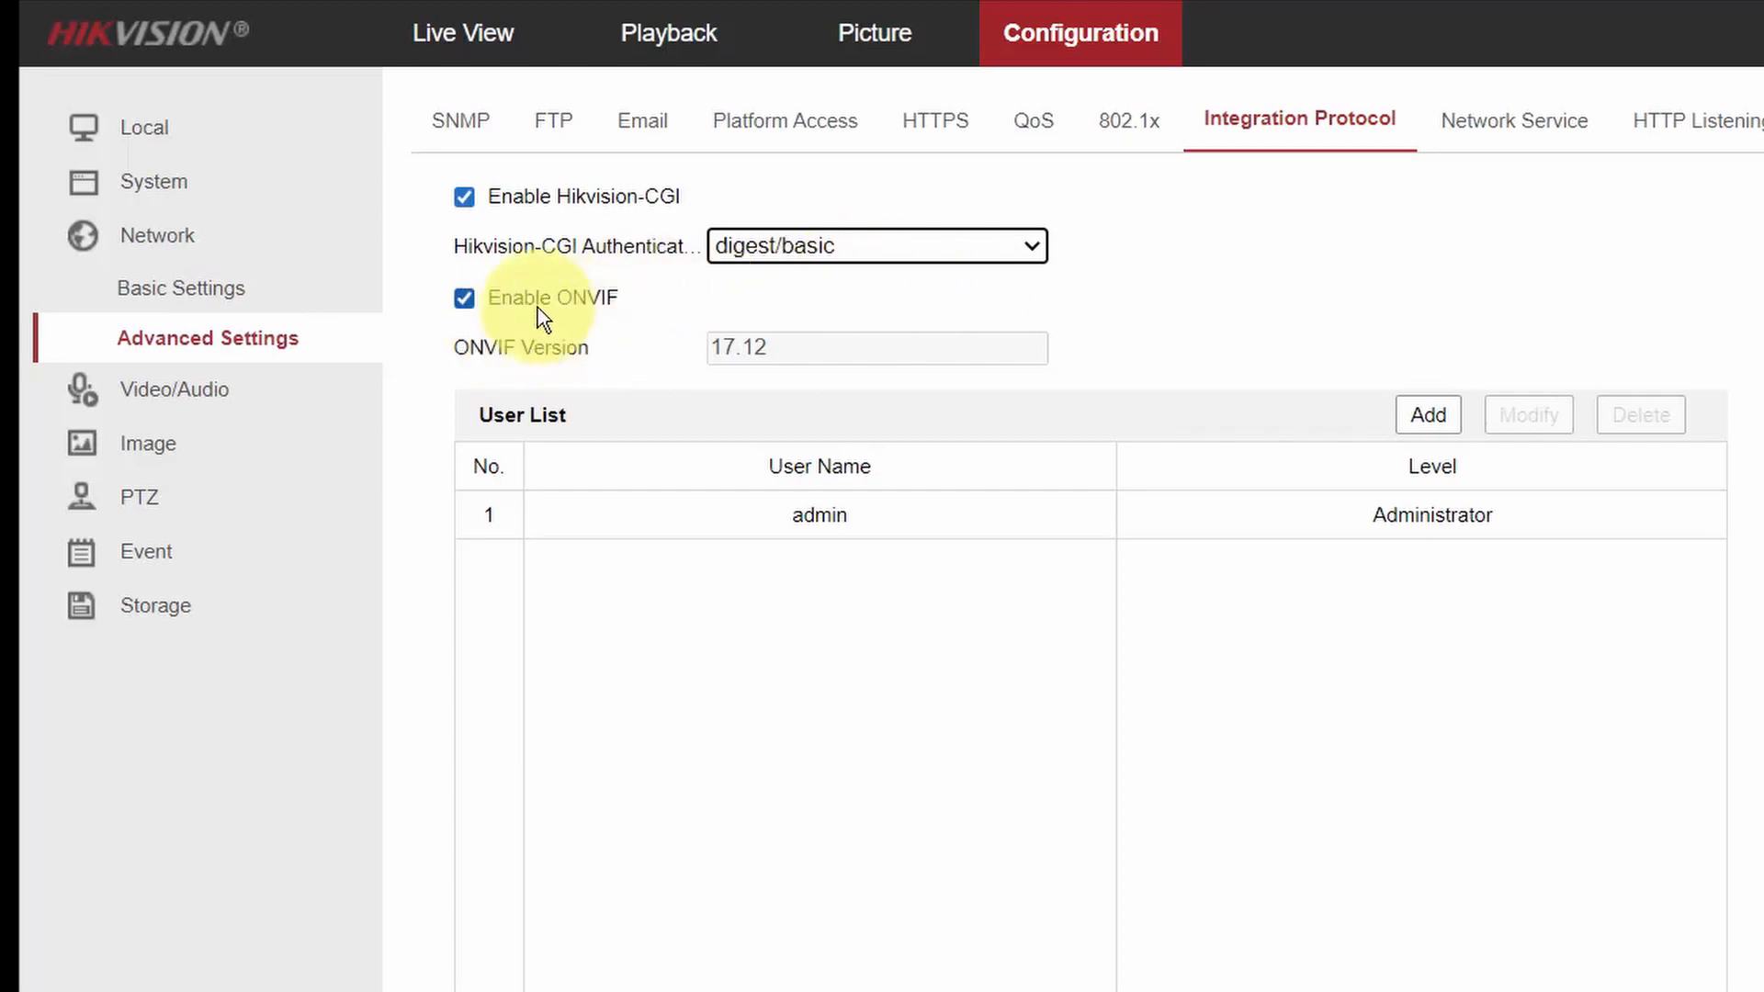
mouse_move(544, 501)
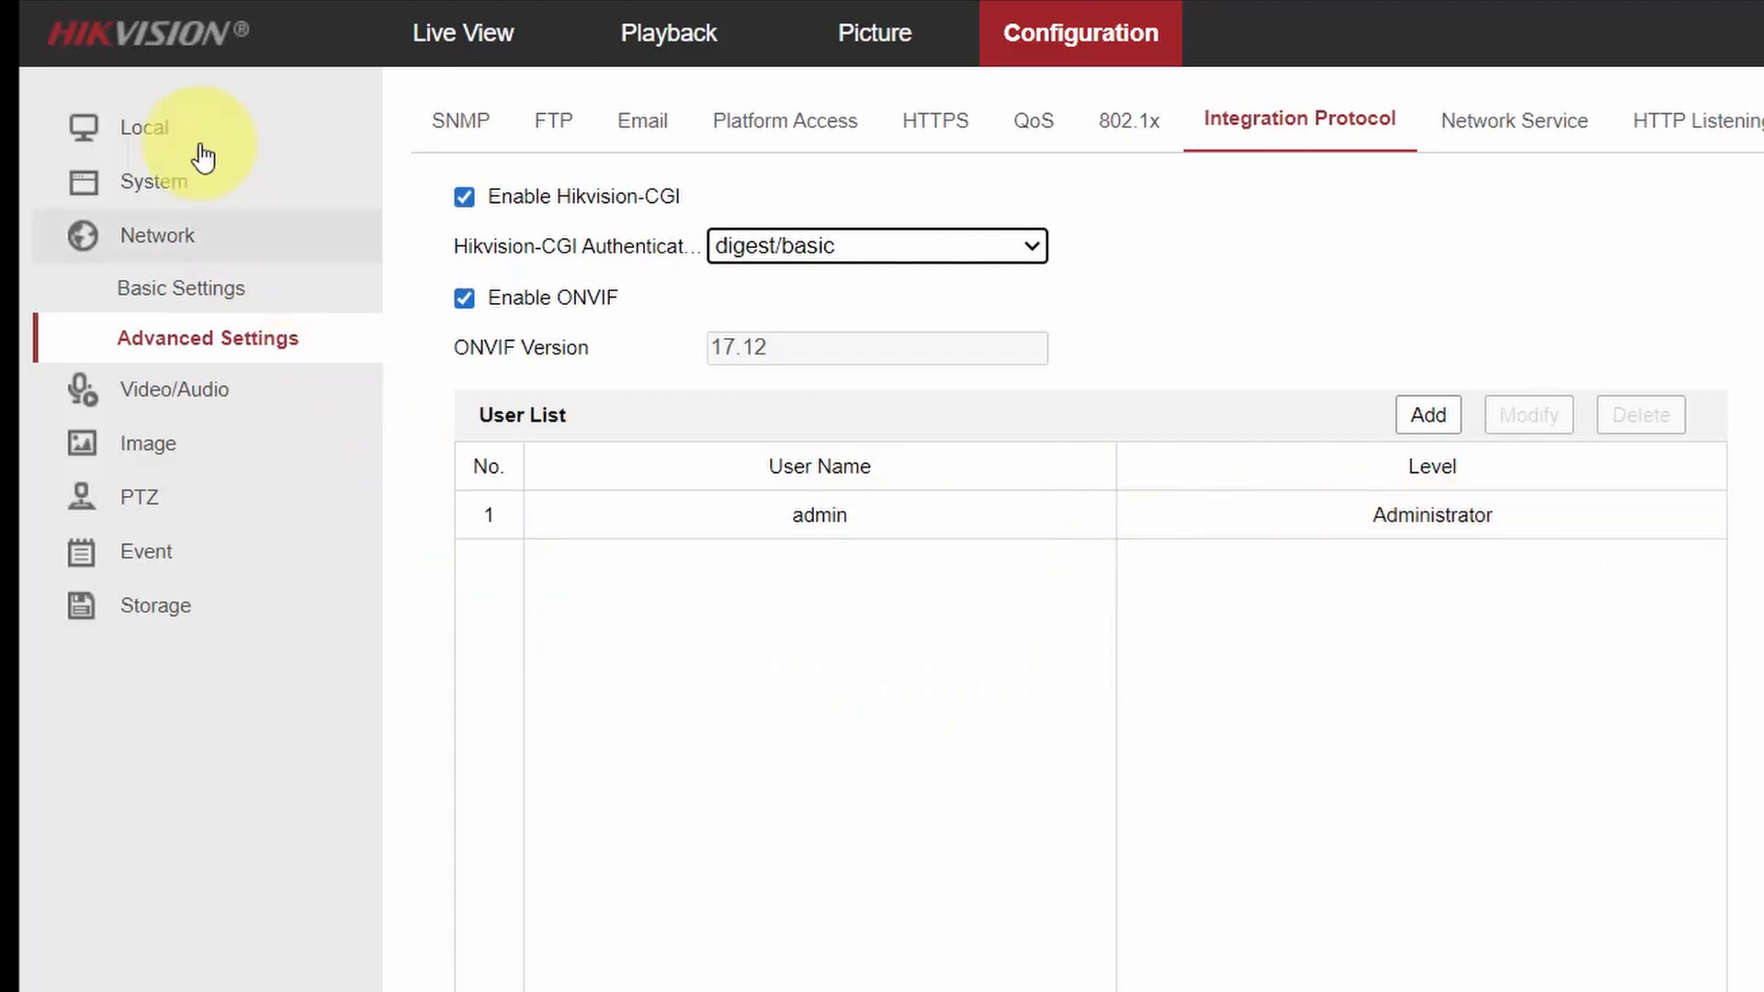
mouse_move(1402, 598)
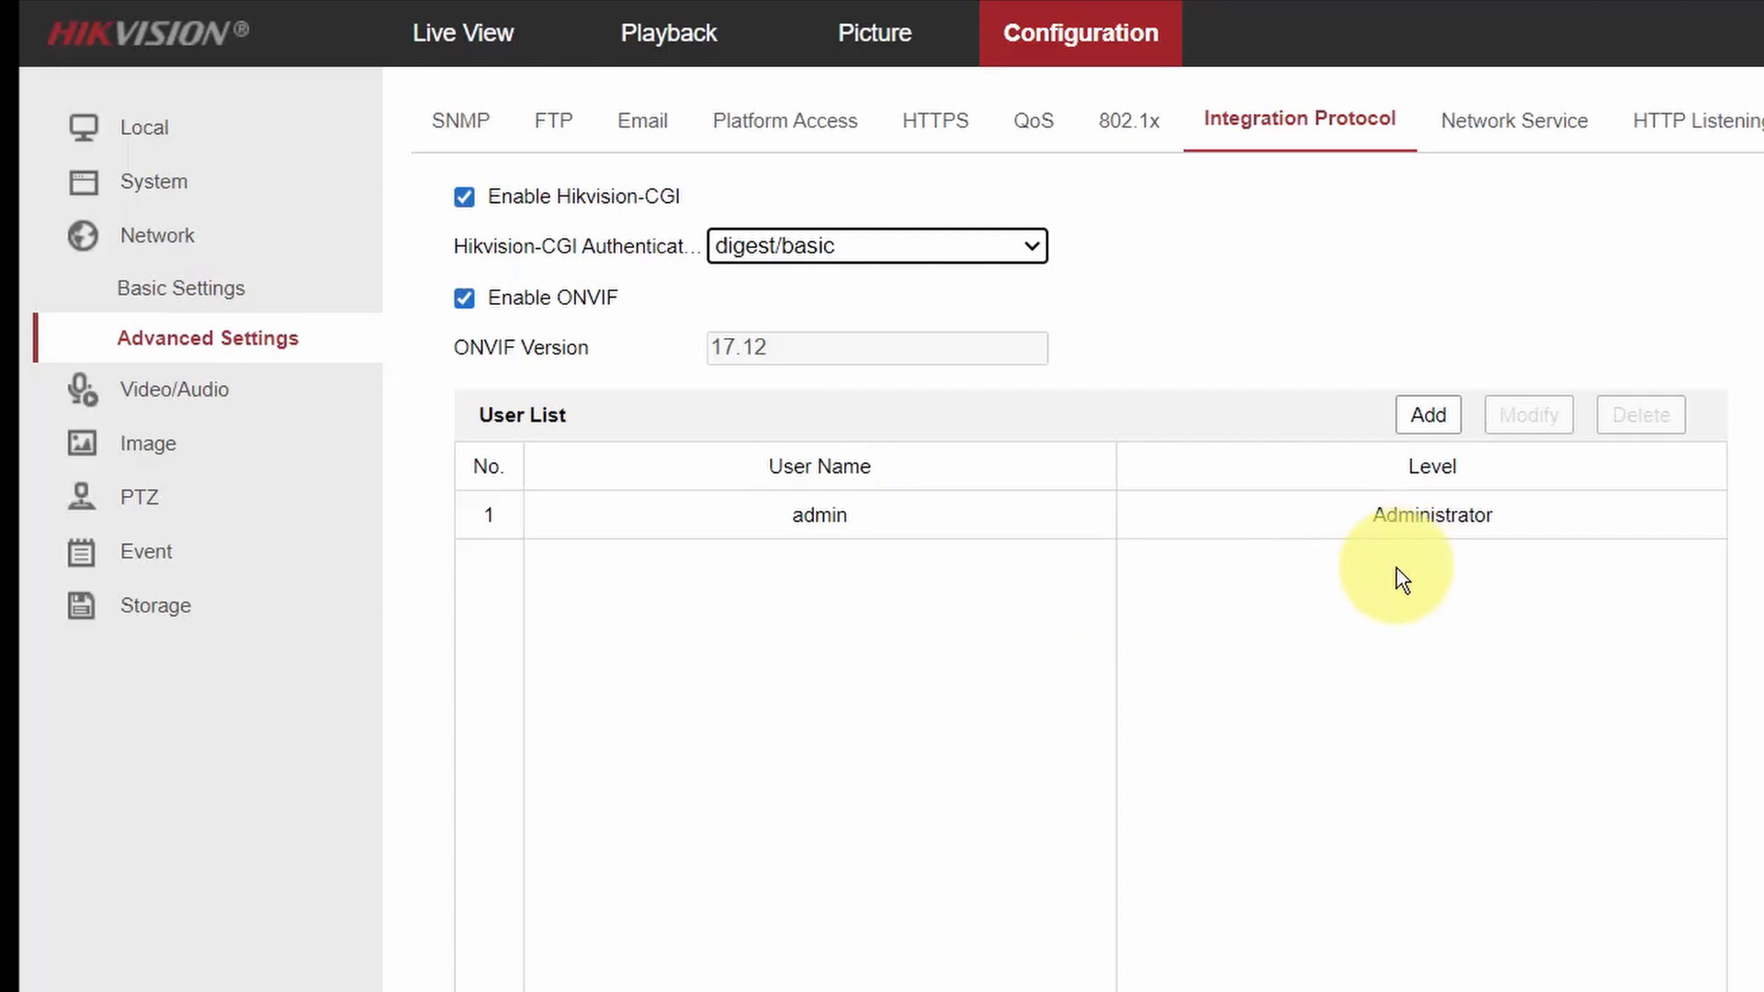
mouse_move(1223, 315)
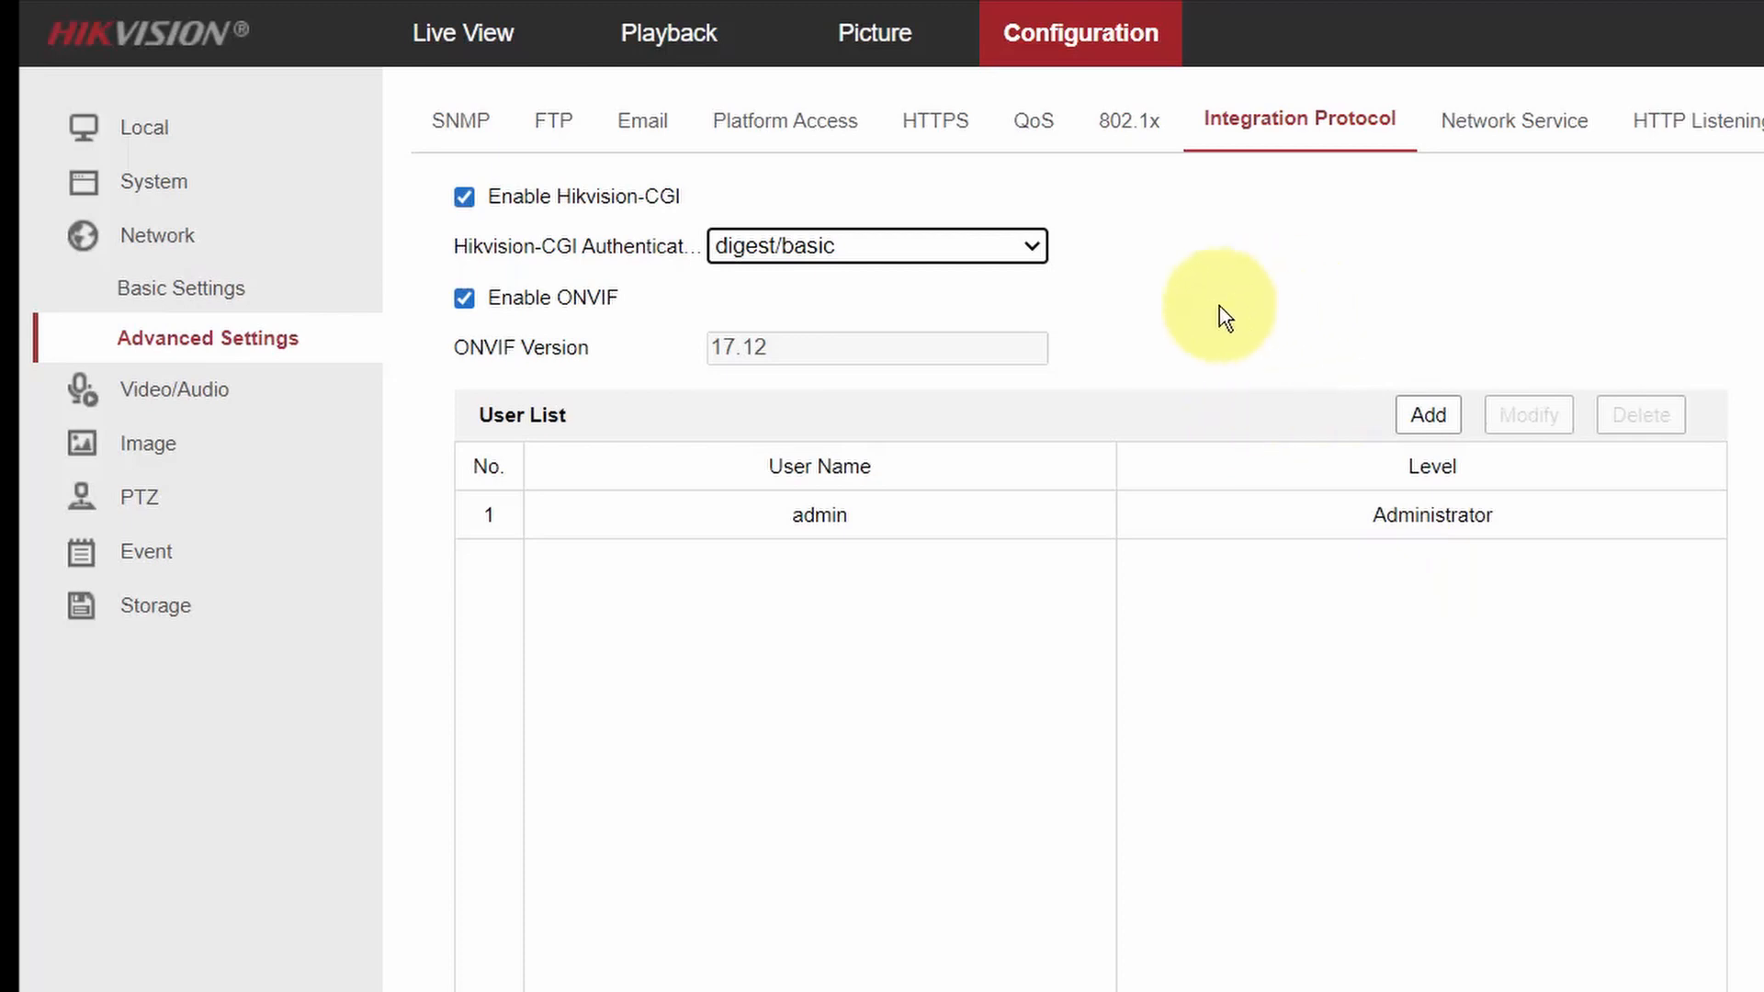
mouse_move(1176, 315)
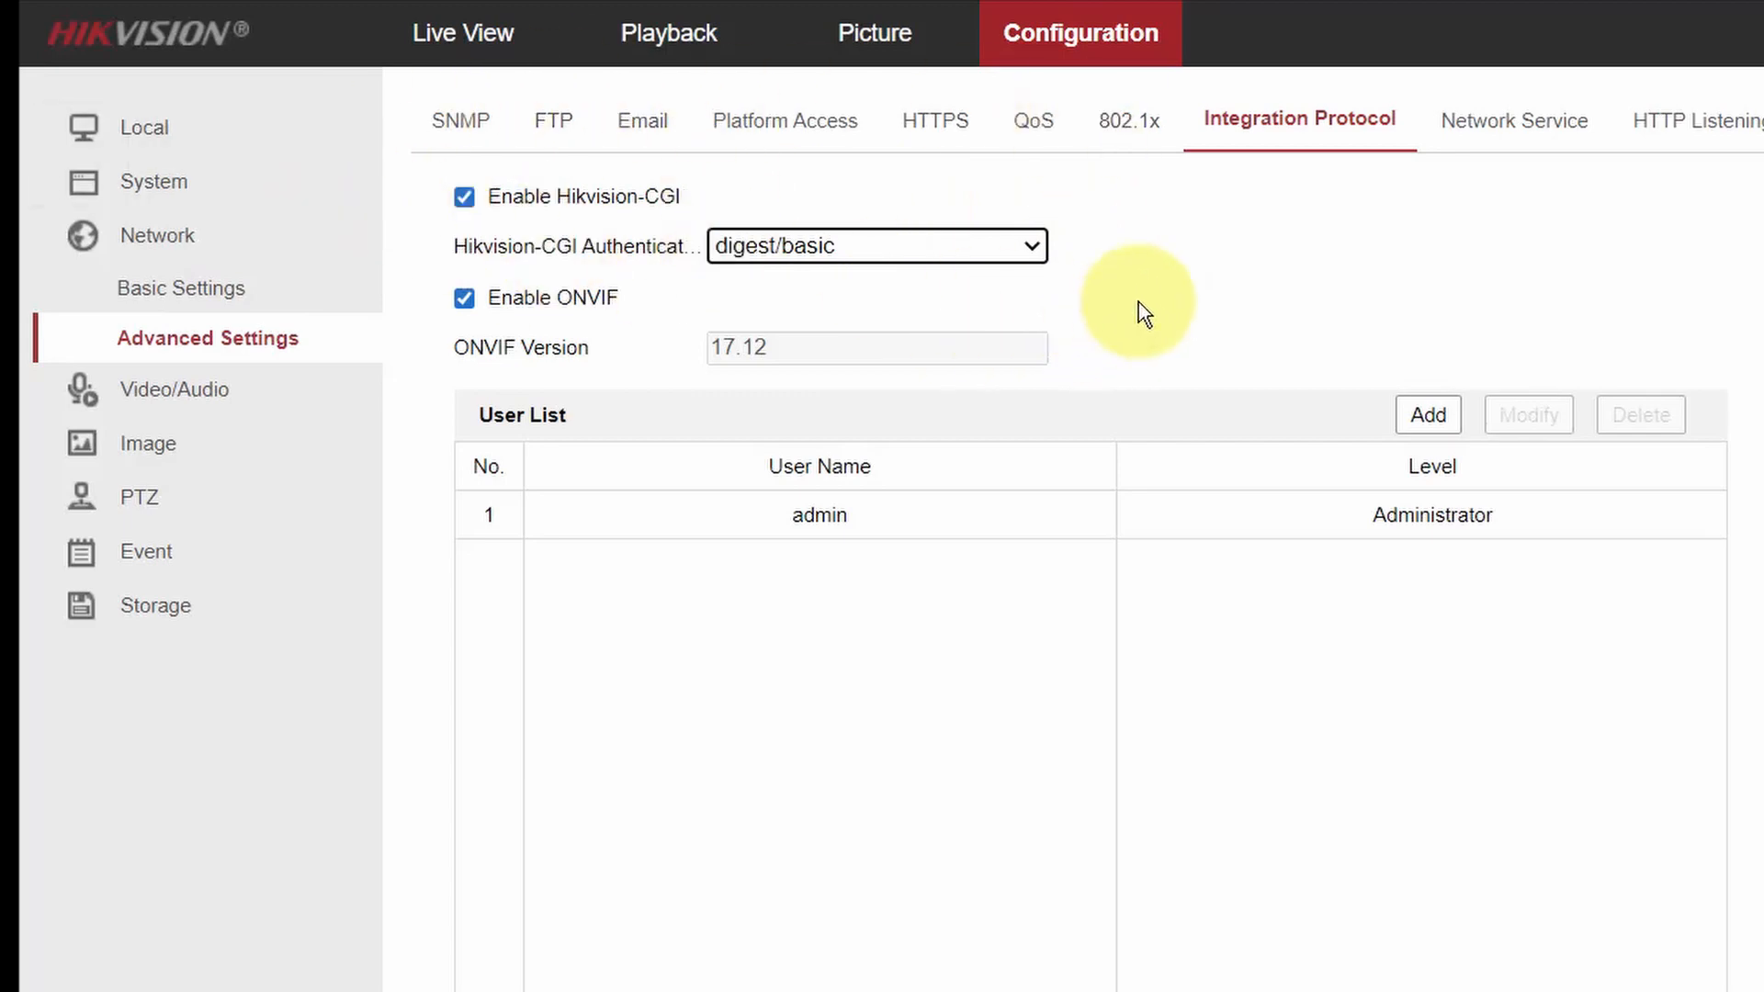
mouse_move(138, 234)
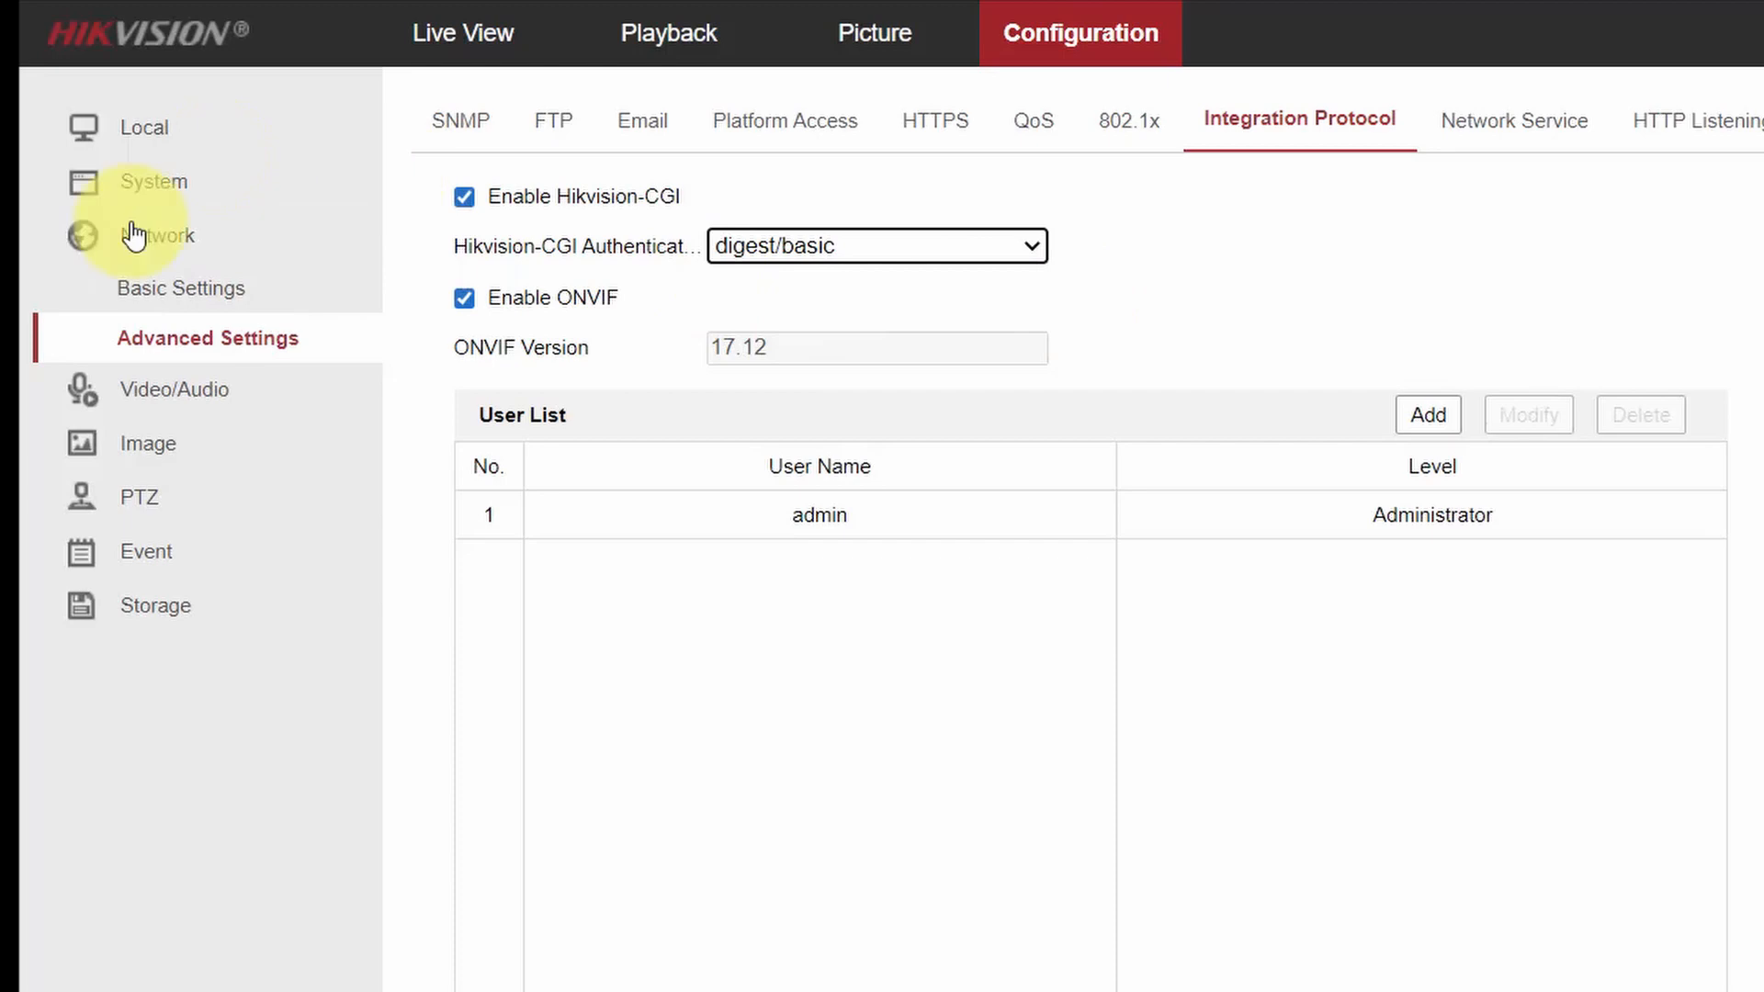
mouse_move(1265, 294)
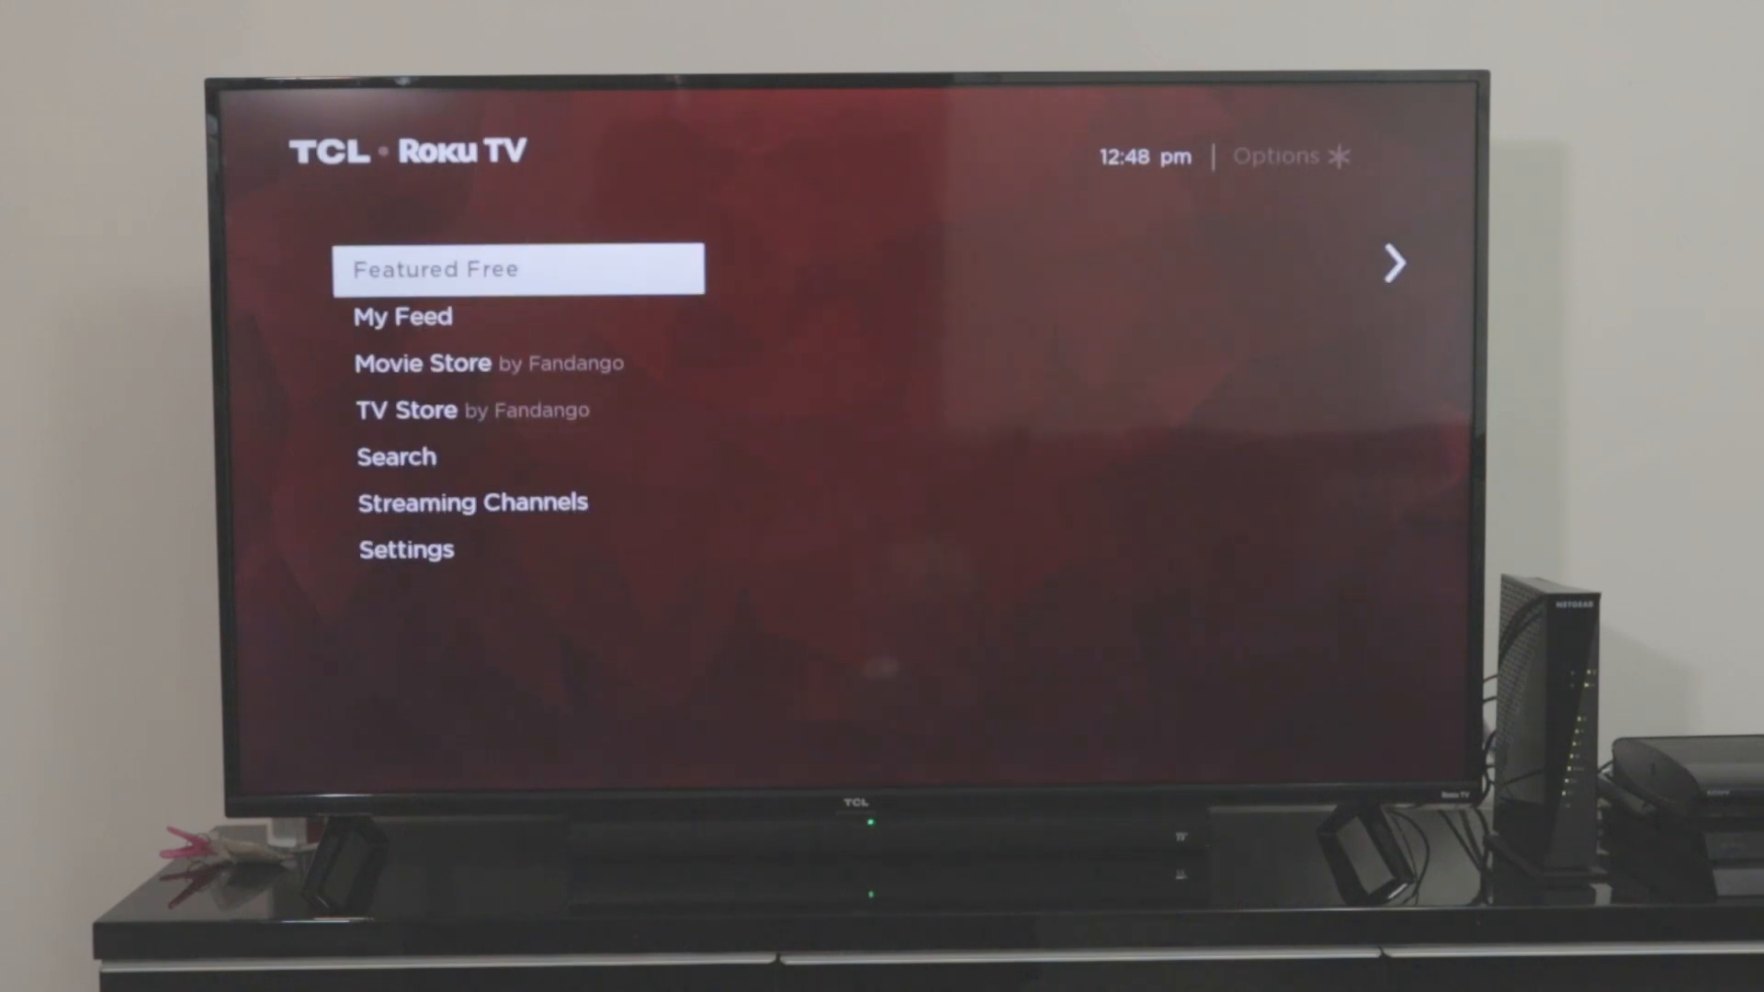
- Open Roku Search and highlight IP Camera Viewer - Basic in recent selections
click(396, 456)
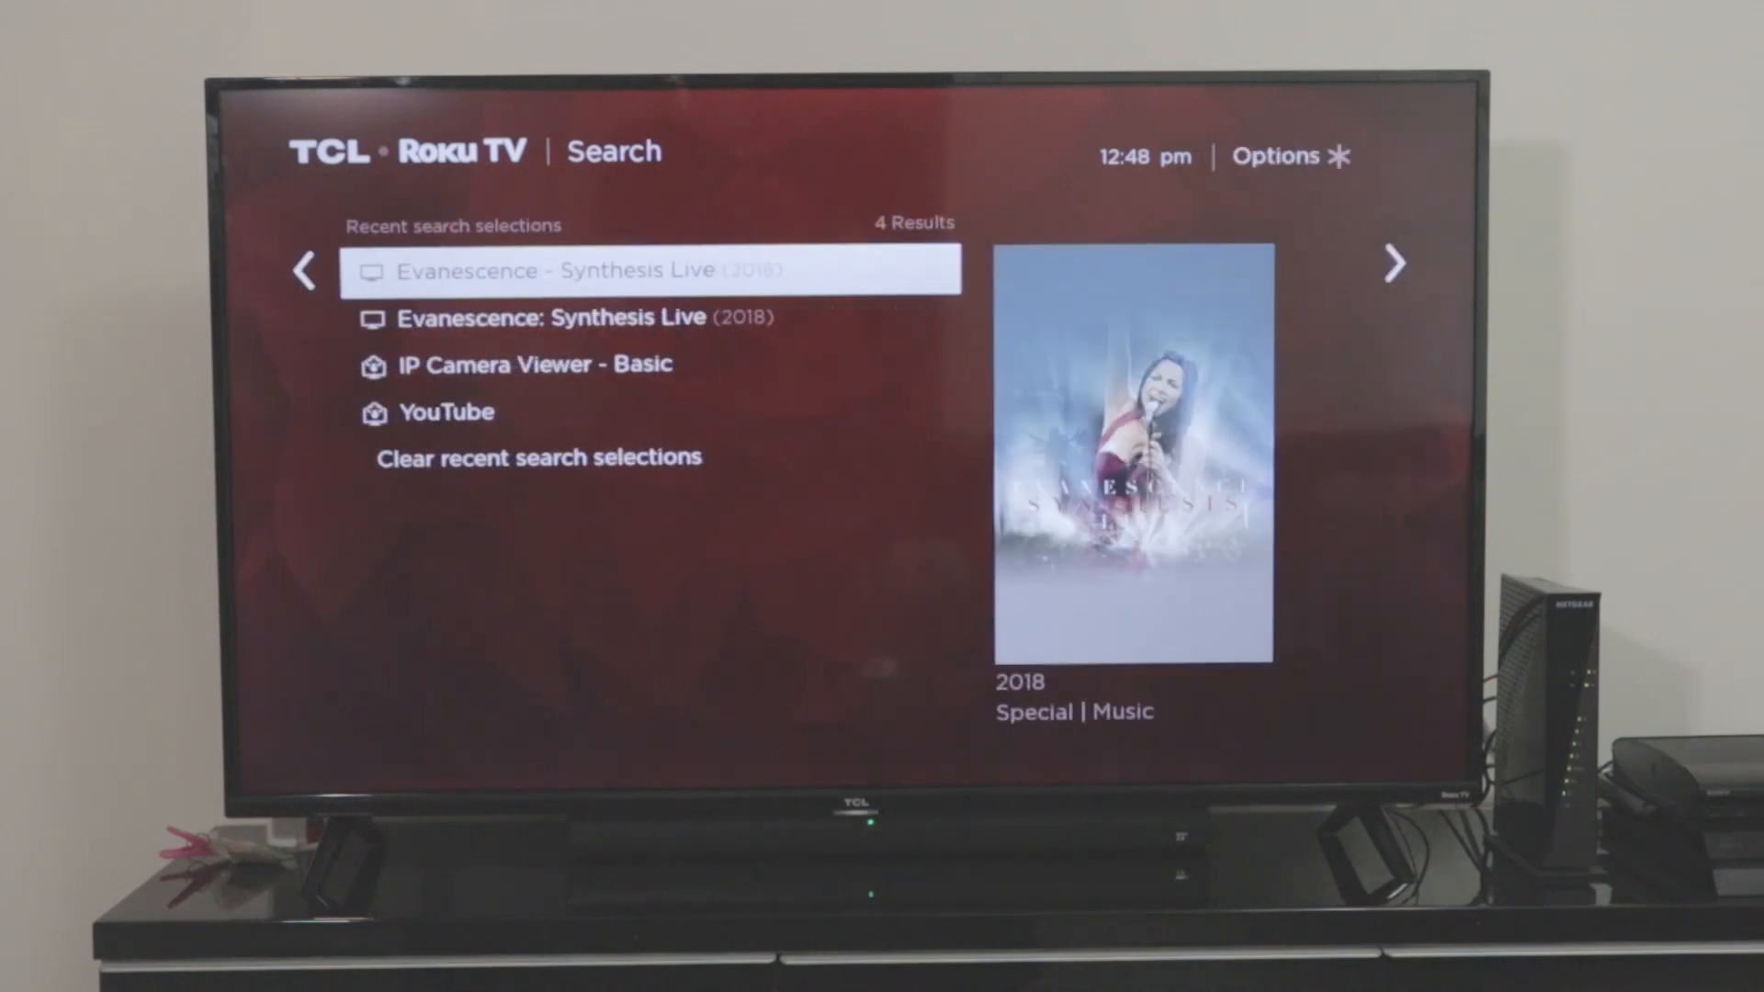
key(down)
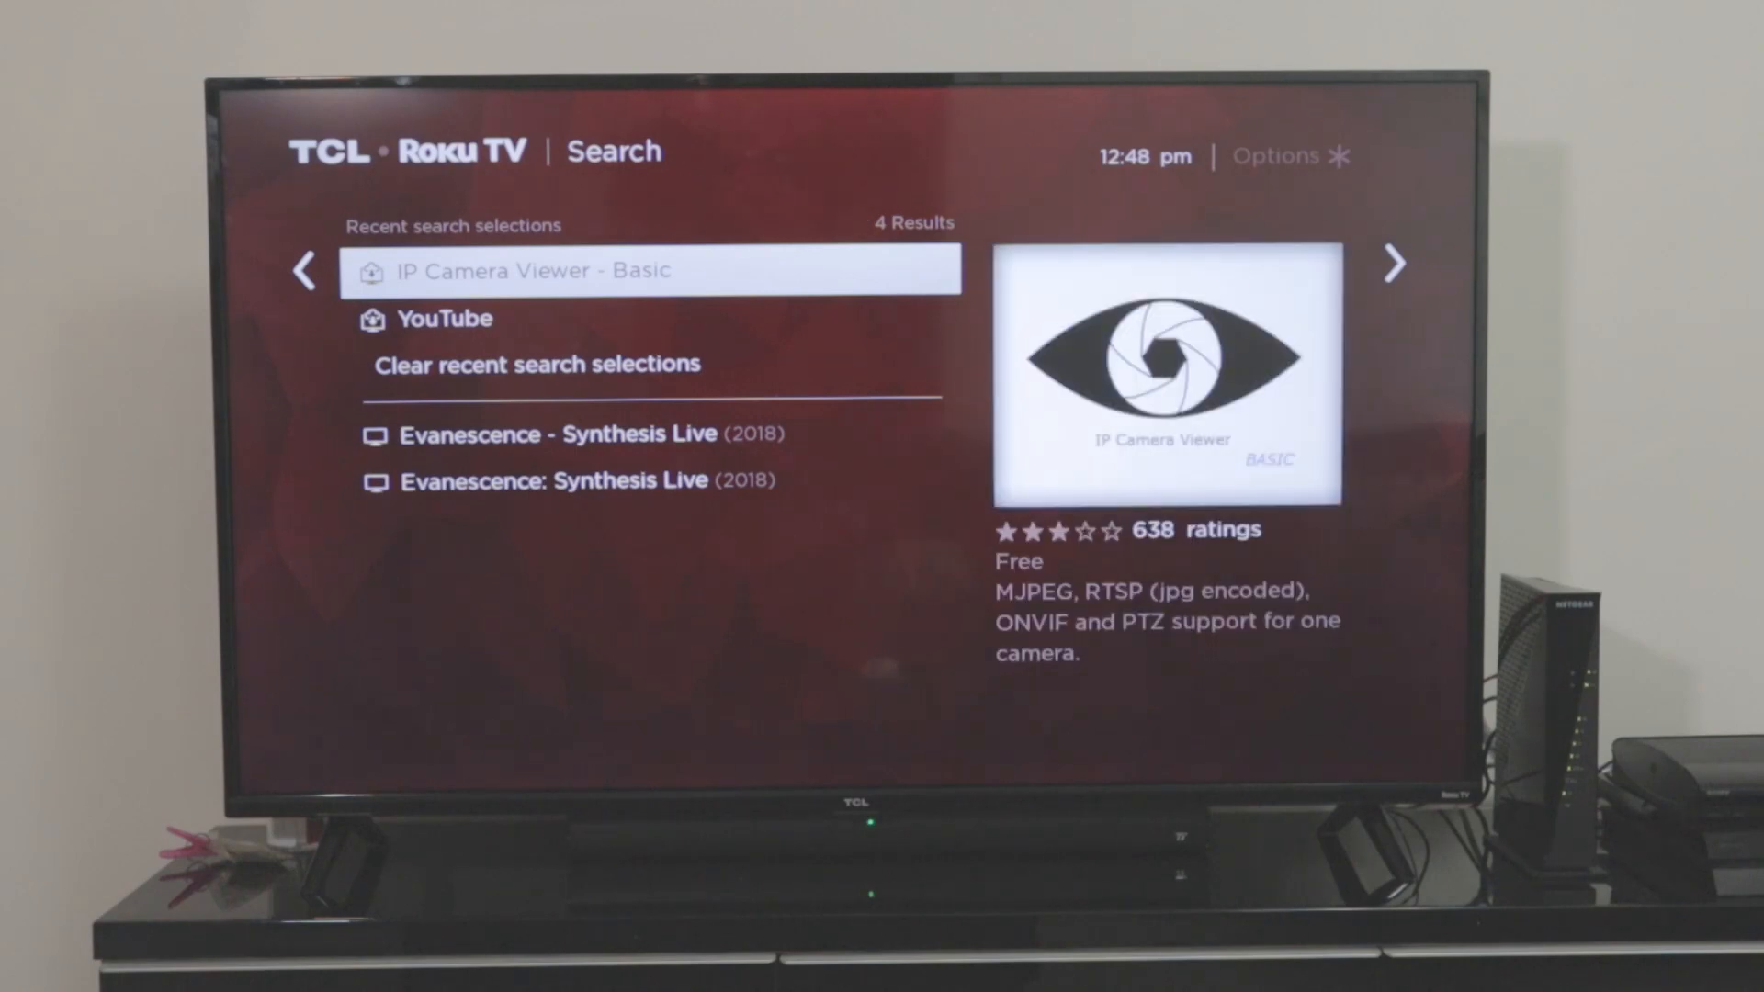